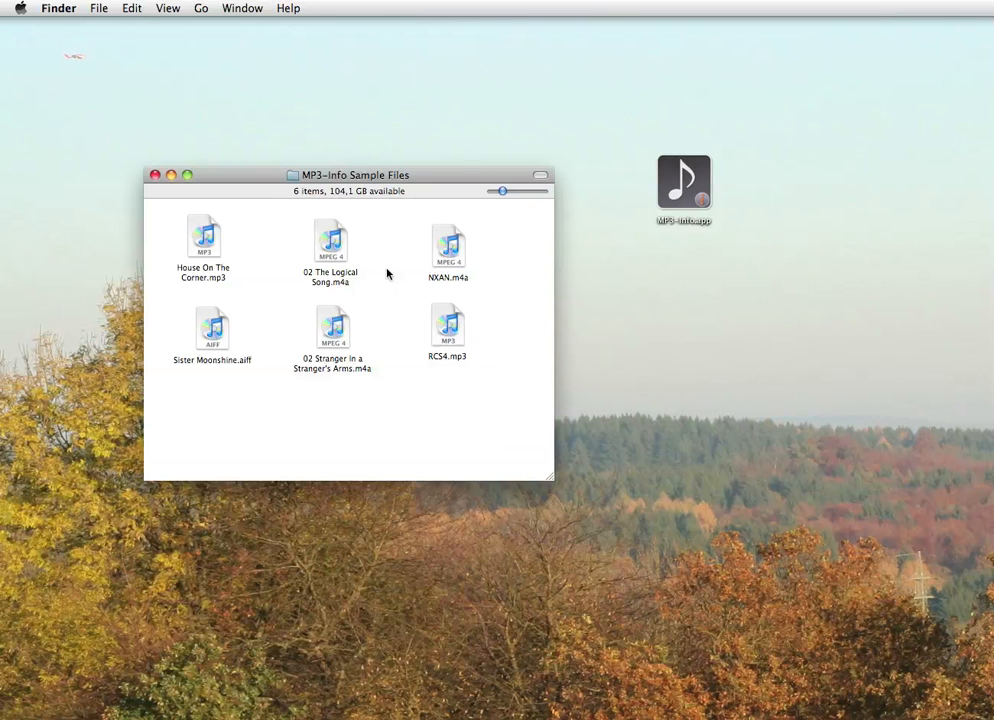
{"action": "mouse_move", "coordinate": [368, 256]}
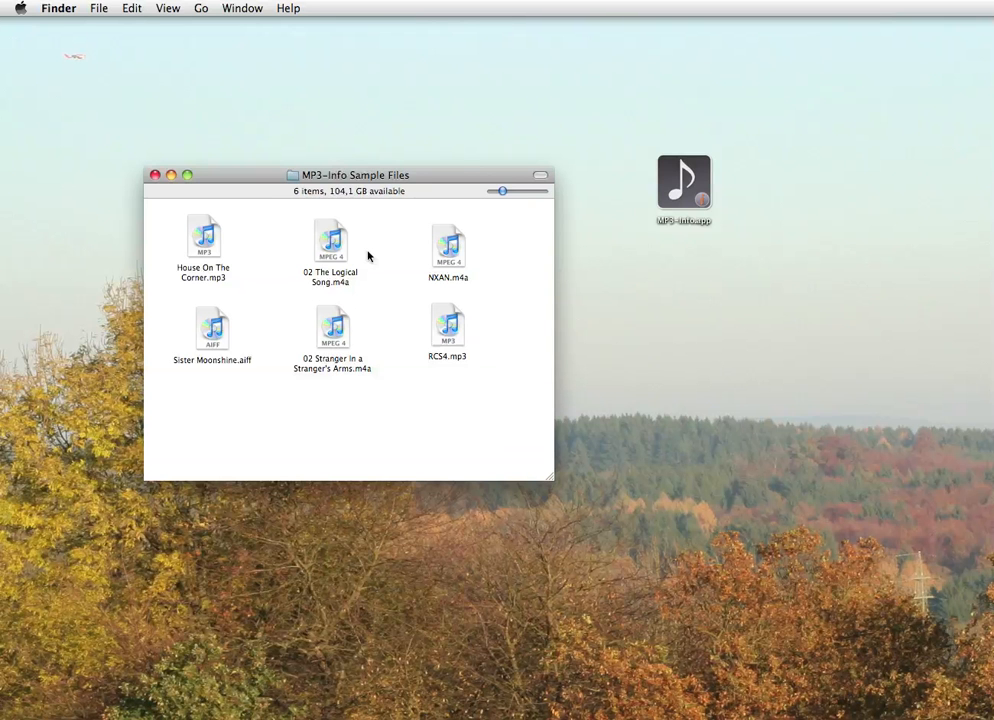
Select 02 The Logical Song.m4a and bring up the Services offered for it.
{"action": "left_click", "coordinate": [330, 244]}
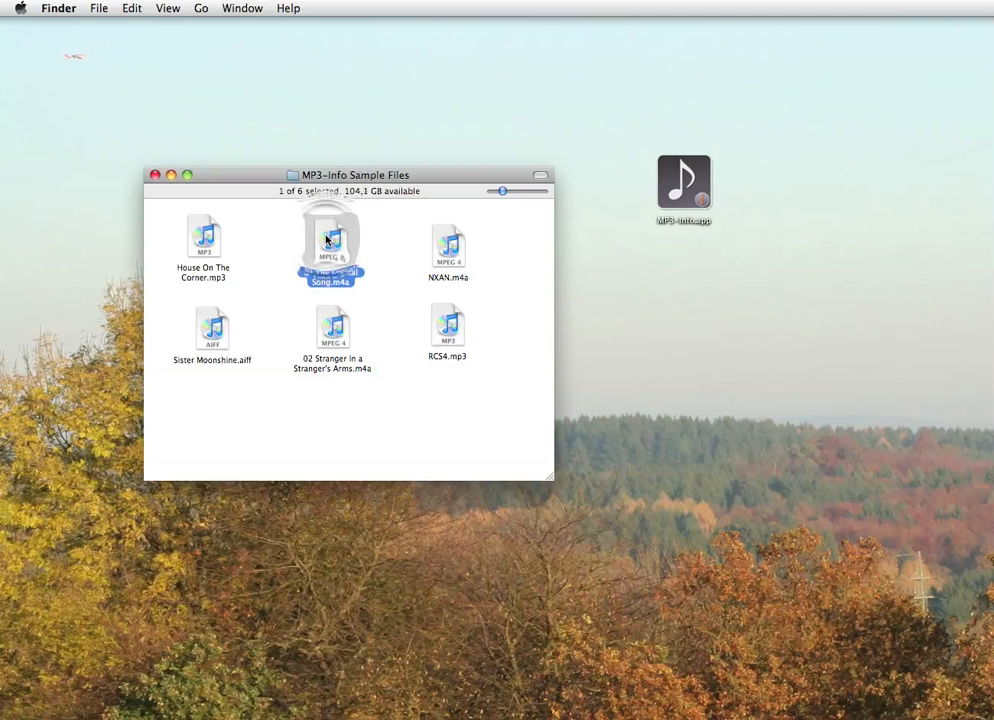
{"action": "right_click", "coordinate": [330, 240]}
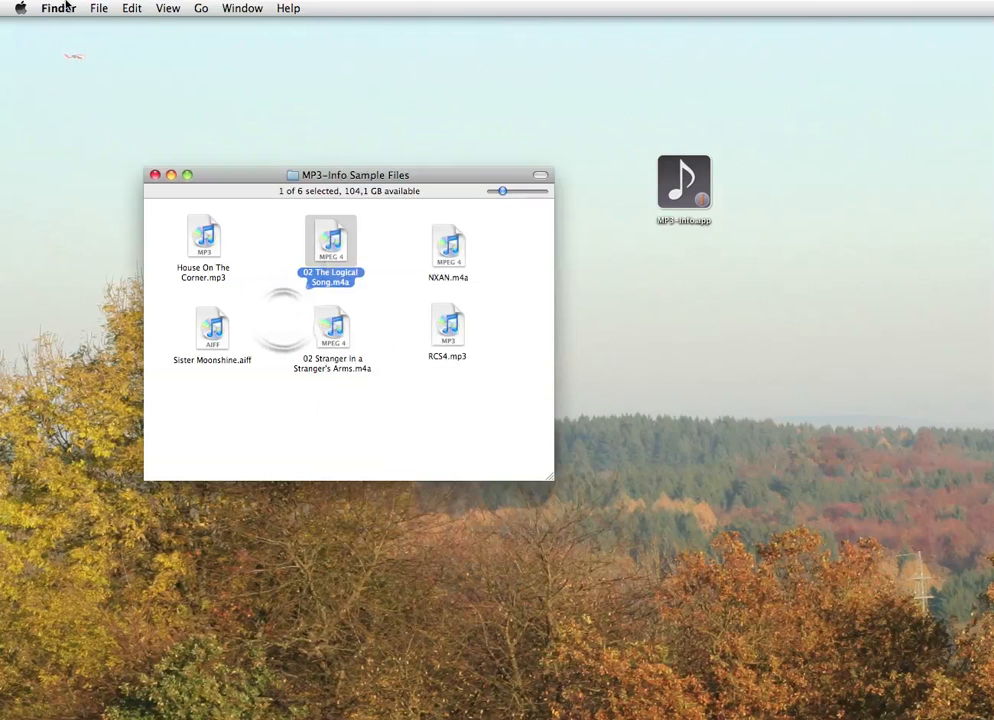
{"action": "left_click", "coordinate": [58, 8]}
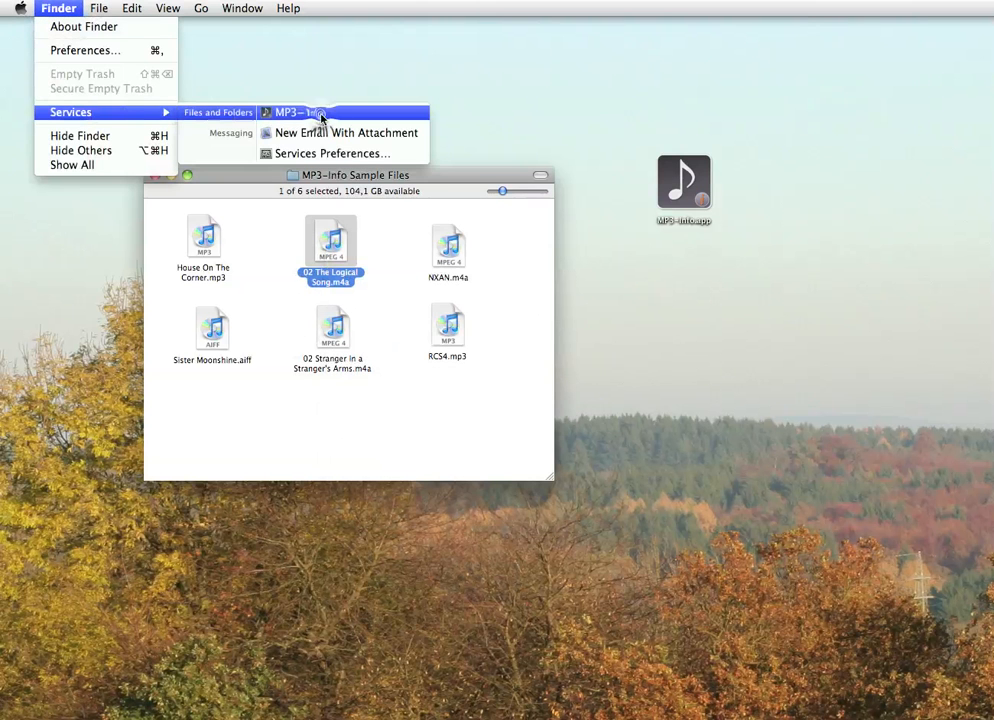
Show tags in MP3-Info for House On The Corner.mp3, then back to 02 The Logical Song.m4a.
{"action": "left_click", "coordinate": [290, 112]}
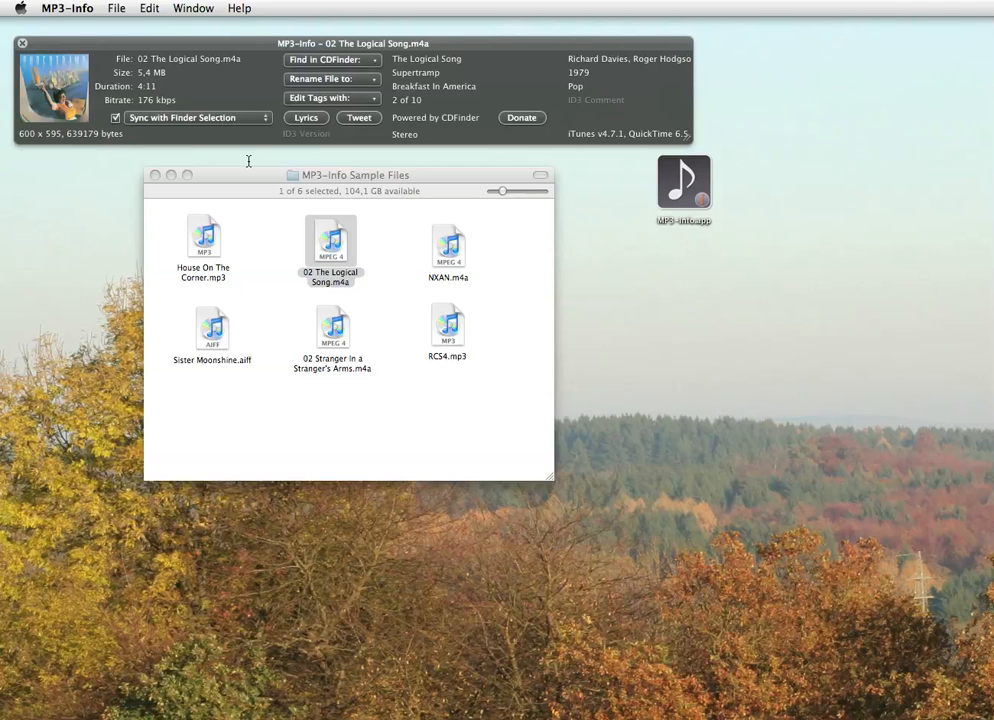
{"action": "mouse_move", "coordinate": [6, 176]}
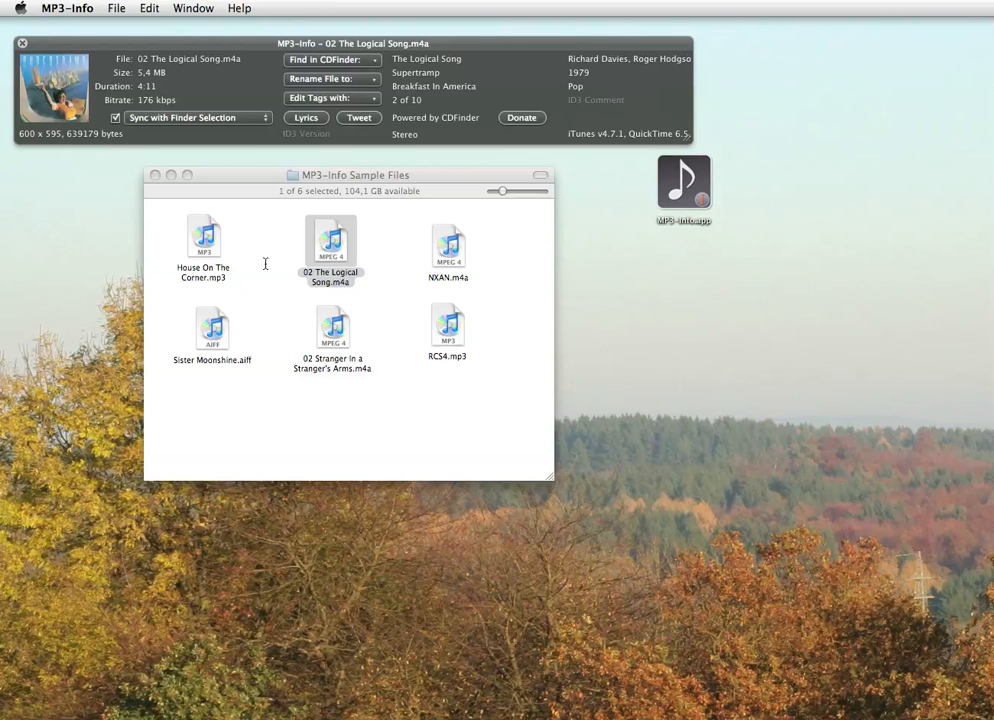
{"action": "left_click", "coordinate": [204, 244]}
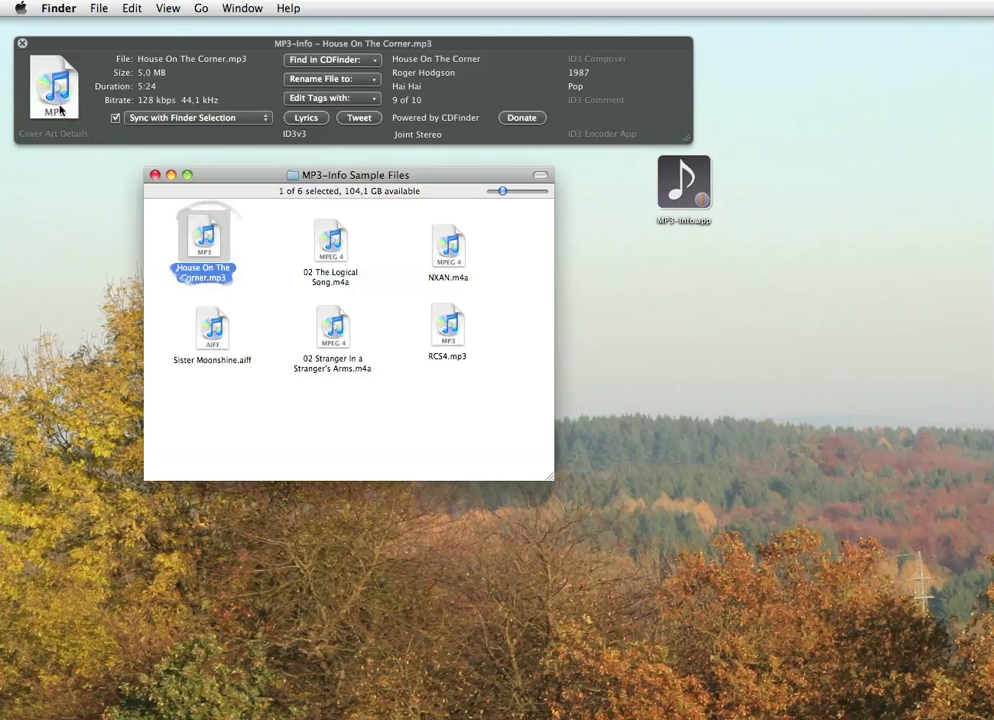
{"action": "left_click", "coordinate": [330, 242]}
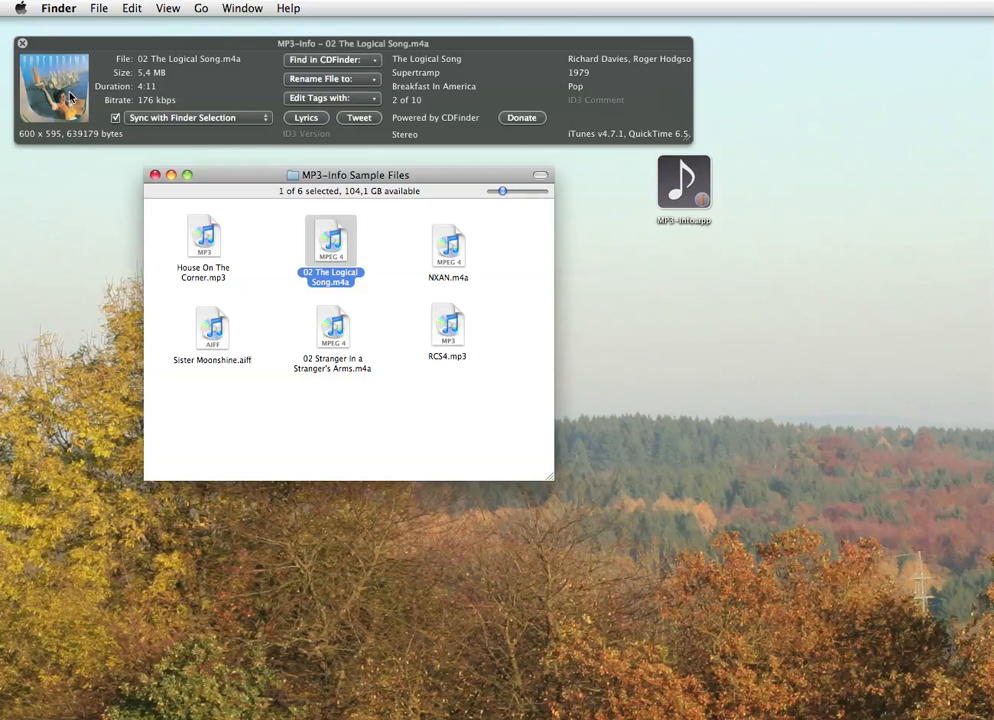
{"action": "mouse_move", "coordinate": [100, 96]}
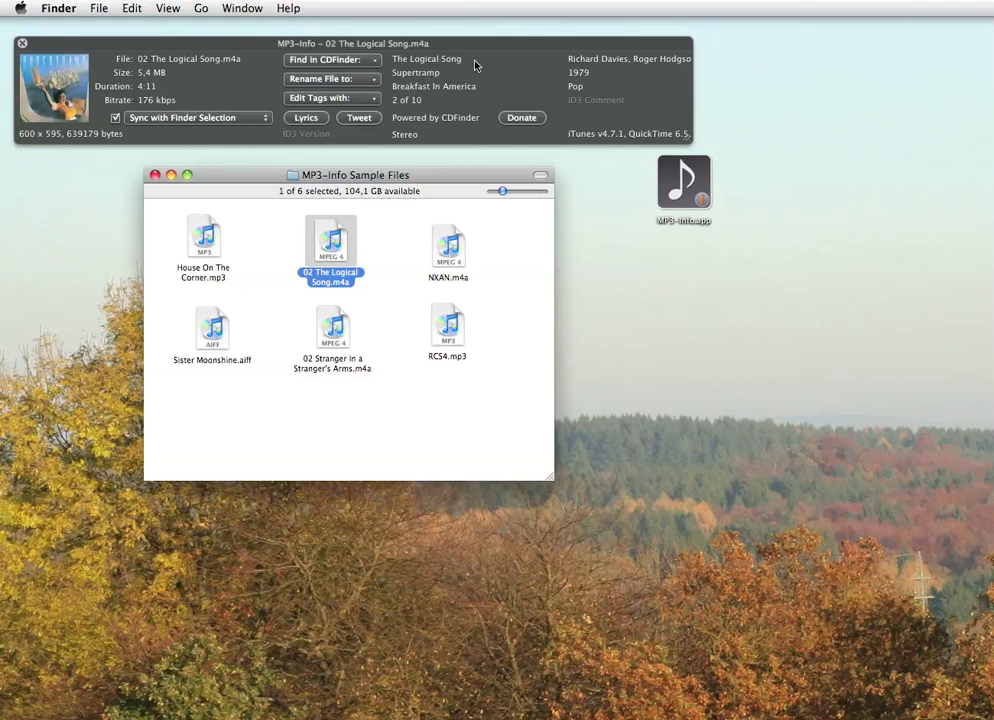
{"action": "mouse_move", "coordinate": [444, 82]}
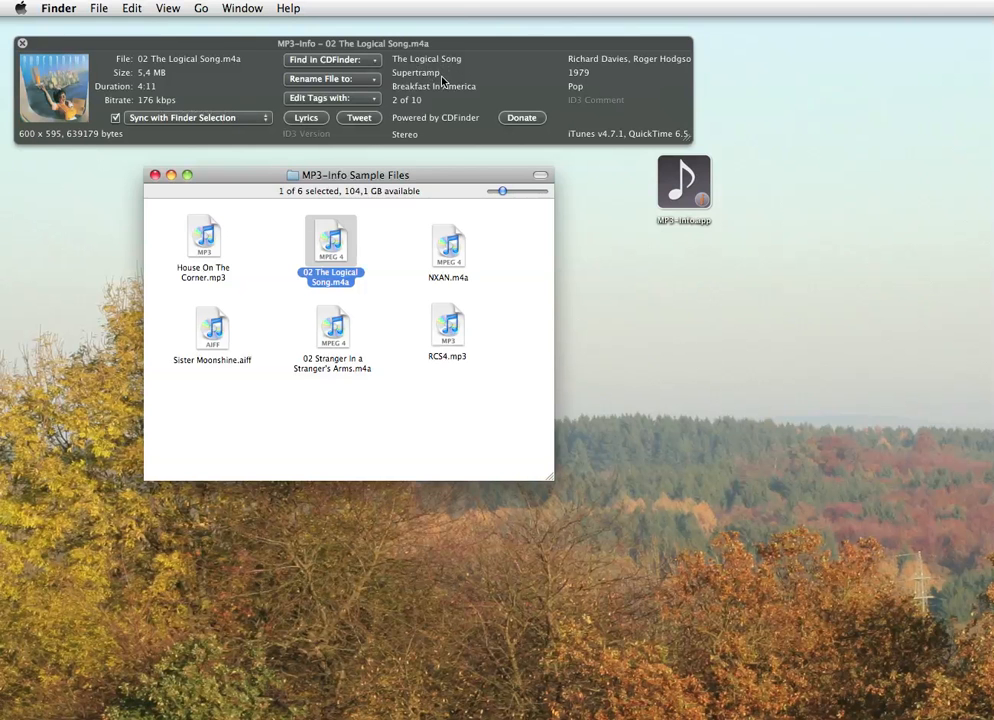
{"action": "mouse_move", "coordinate": [424, 110]}
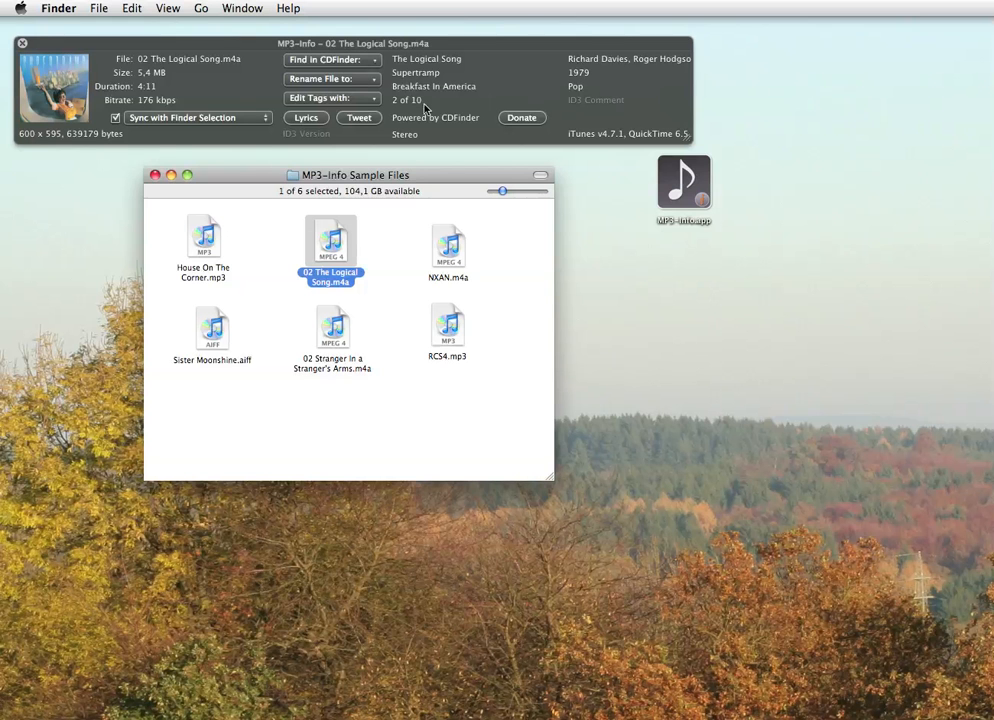
{"action": "mouse_move", "coordinate": [664, 110]}
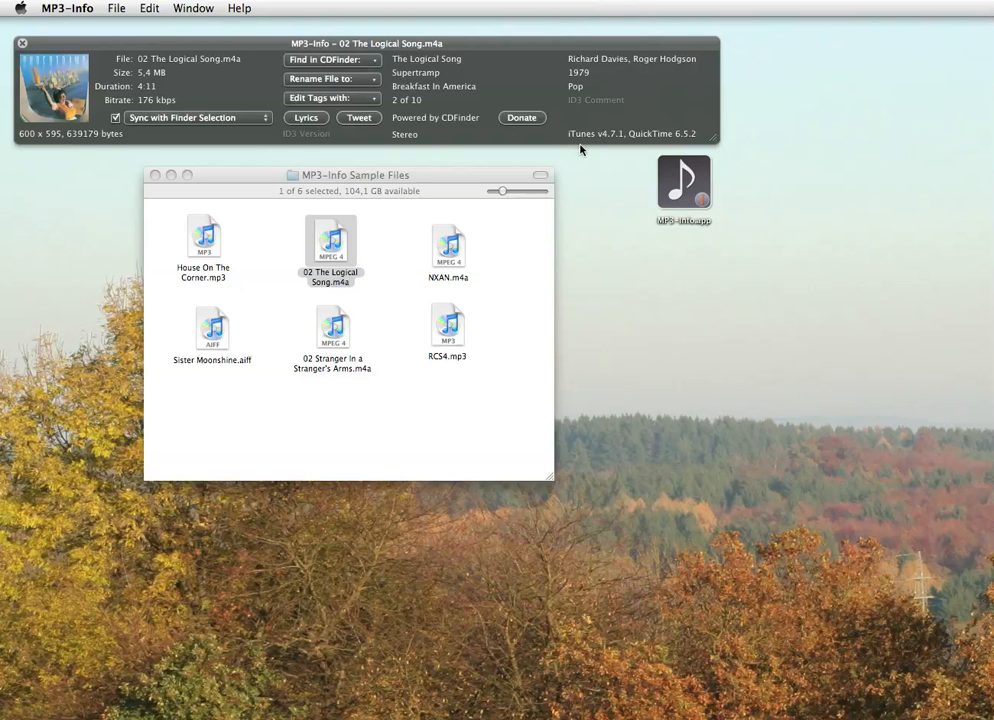
{"action": "mouse_move", "coordinate": [304, 116]}
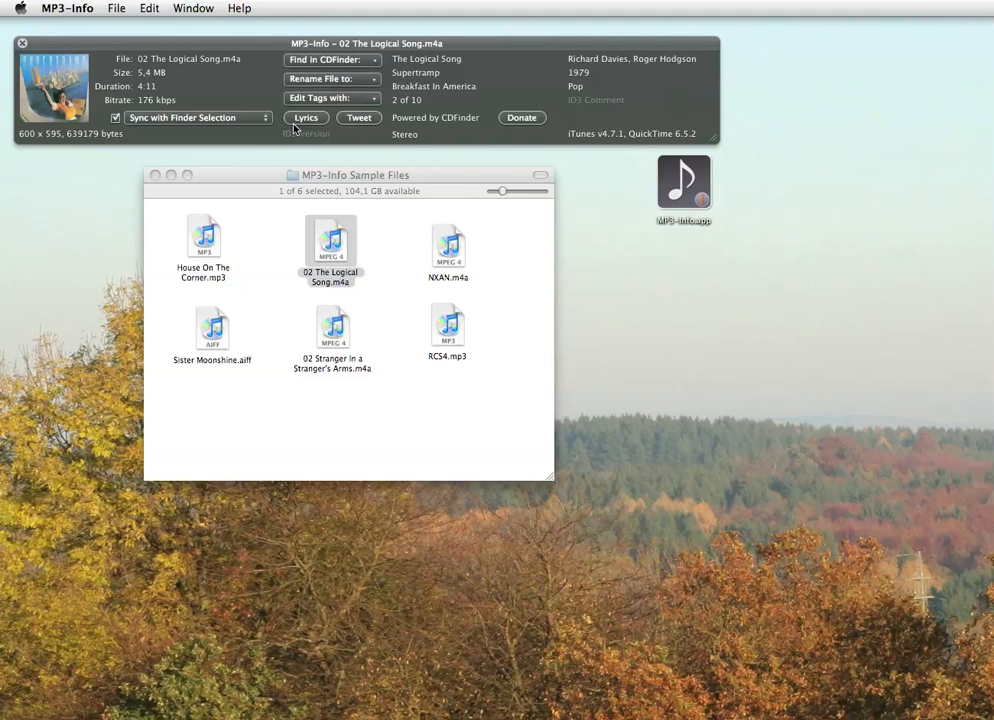
{"action": "left_click", "coordinate": [304, 116]}
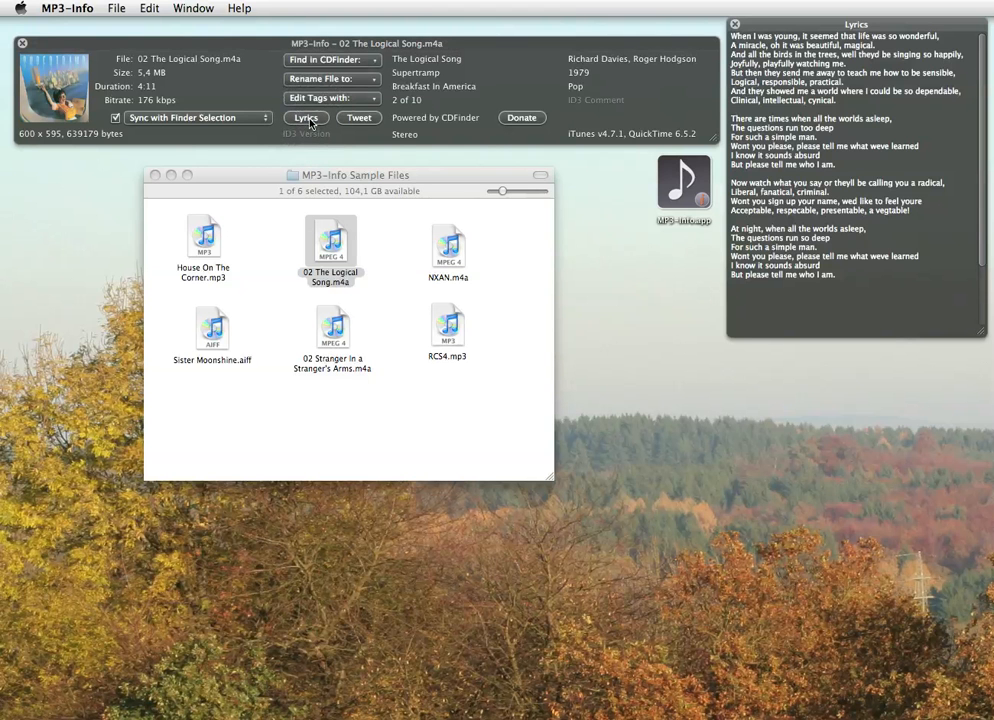
{"action": "mouse_move", "coordinate": [310, 152]}
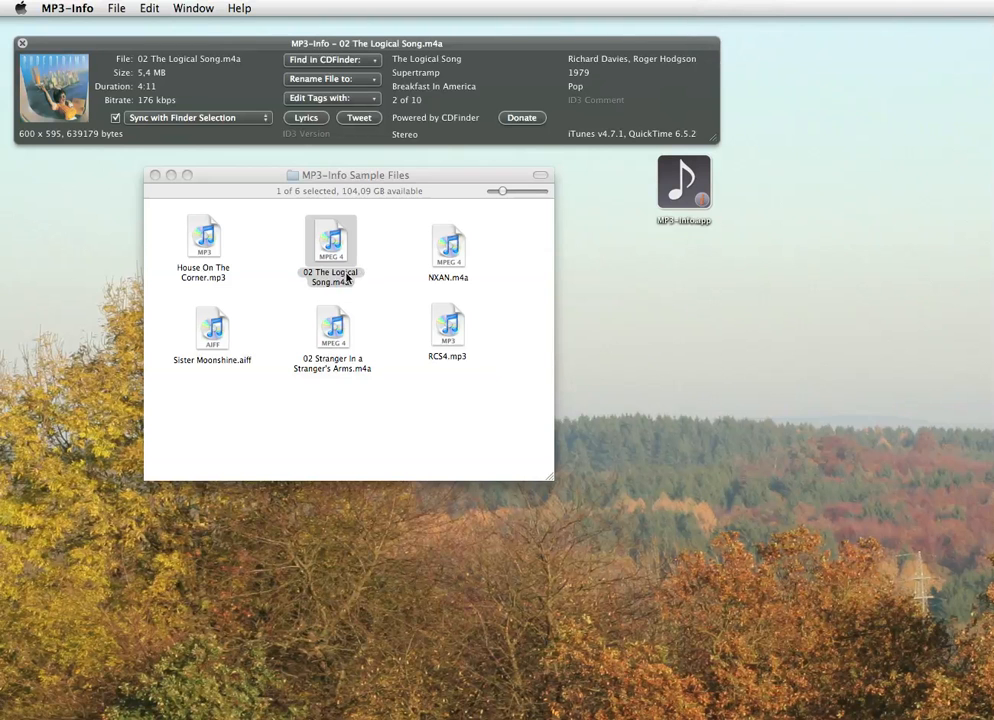
{"action": "mouse_move", "coordinate": [450, 318]}
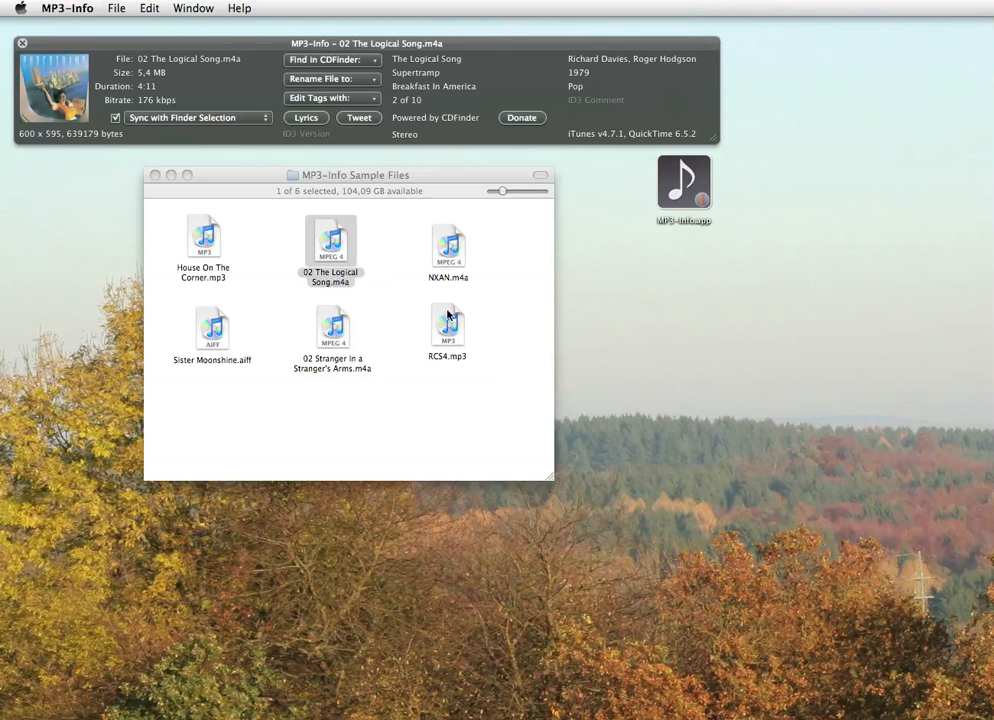
{"action": "left_click", "coordinate": [448, 328]}
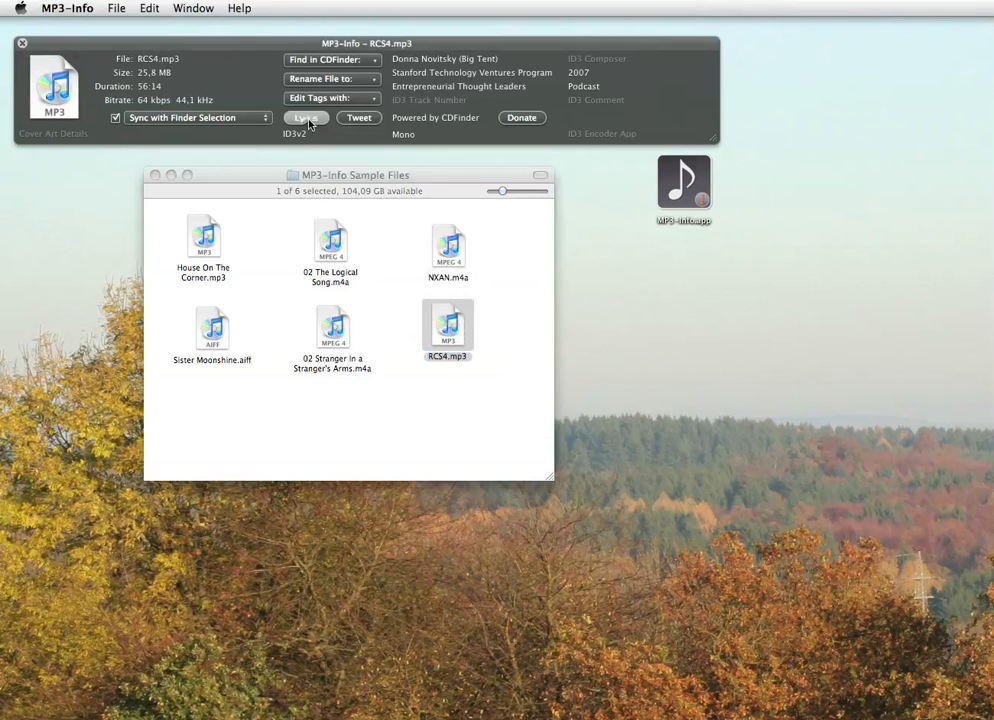
{"action": "left_click", "coordinate": [306, 116]}
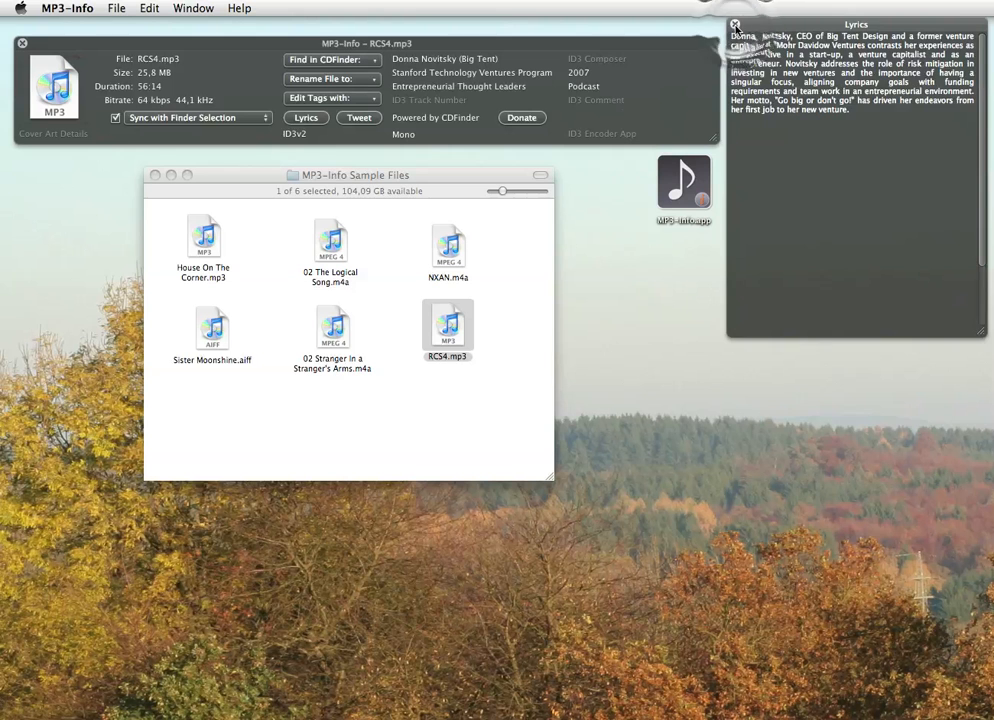
{"action": "left_click", "coordinate": [332, 244]}
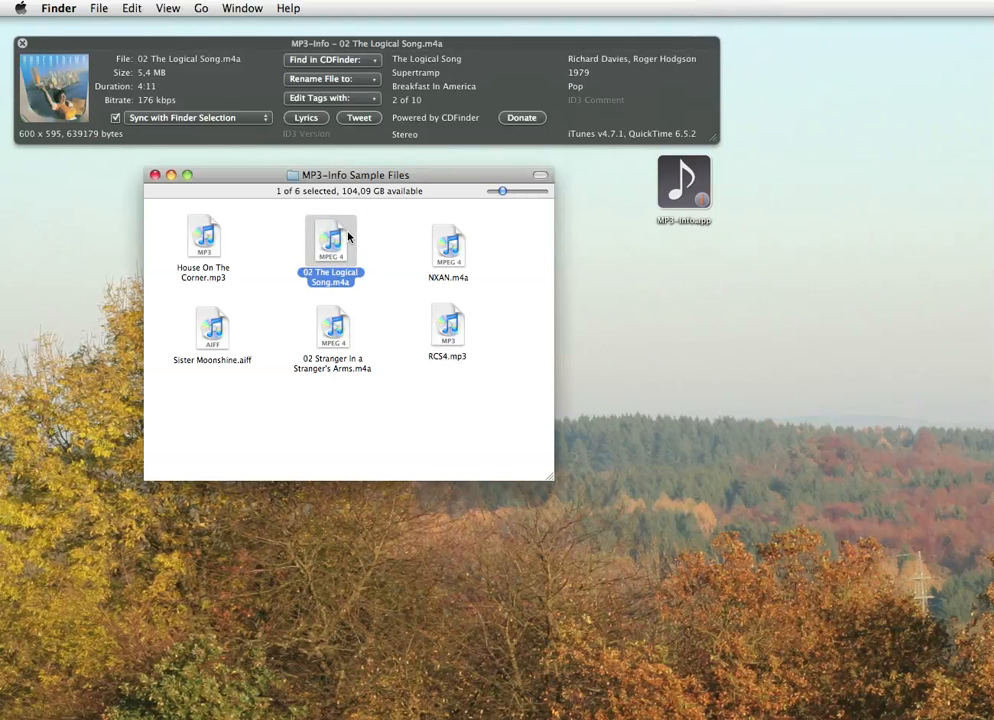
{"action": "mouse_move", "coordinate": [358, 160]}
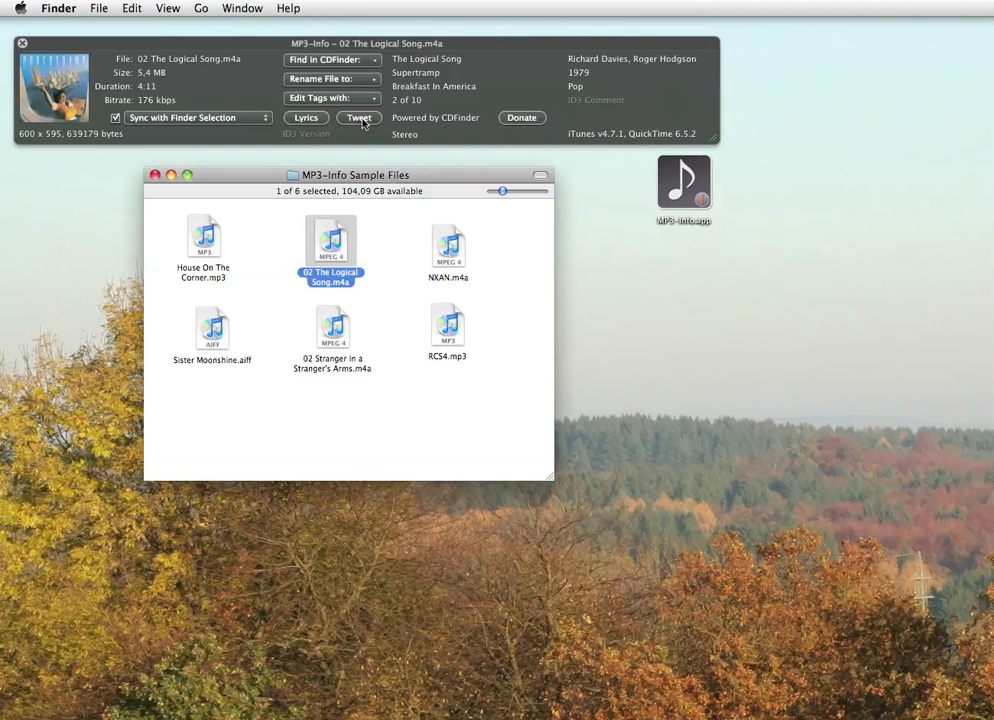
Tweet 'Listening to: Supertramp – The Logical Song' from MP3-Info and close the Firefox window.
{"action": "left_click", "coordinate": [360, 116]}
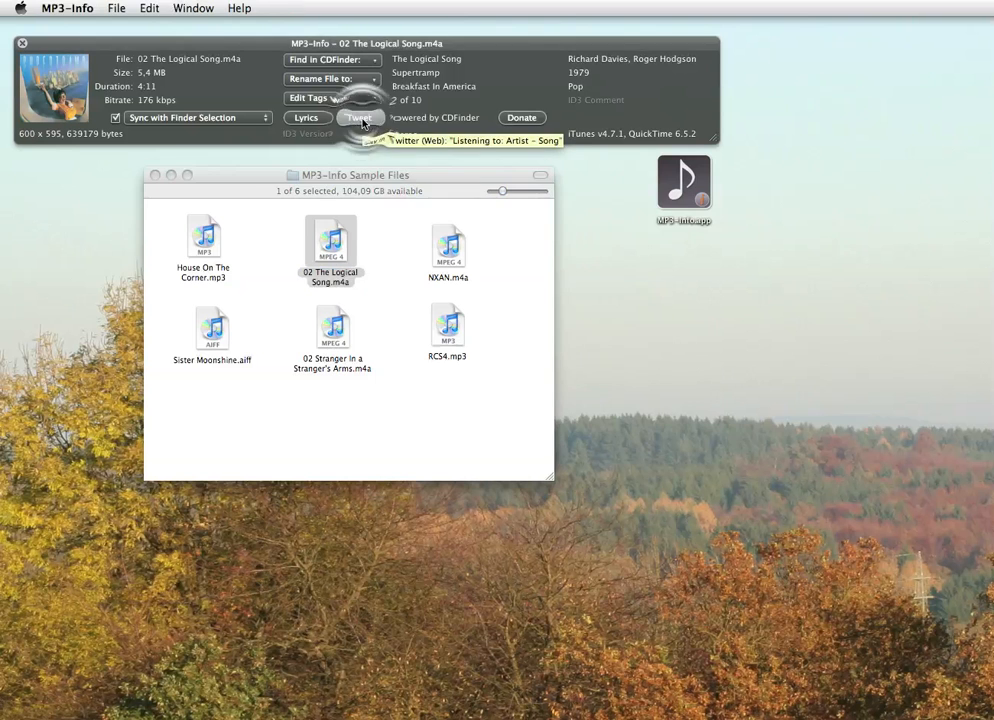
{"action": "left_click", "coordinate": [360, 116]}
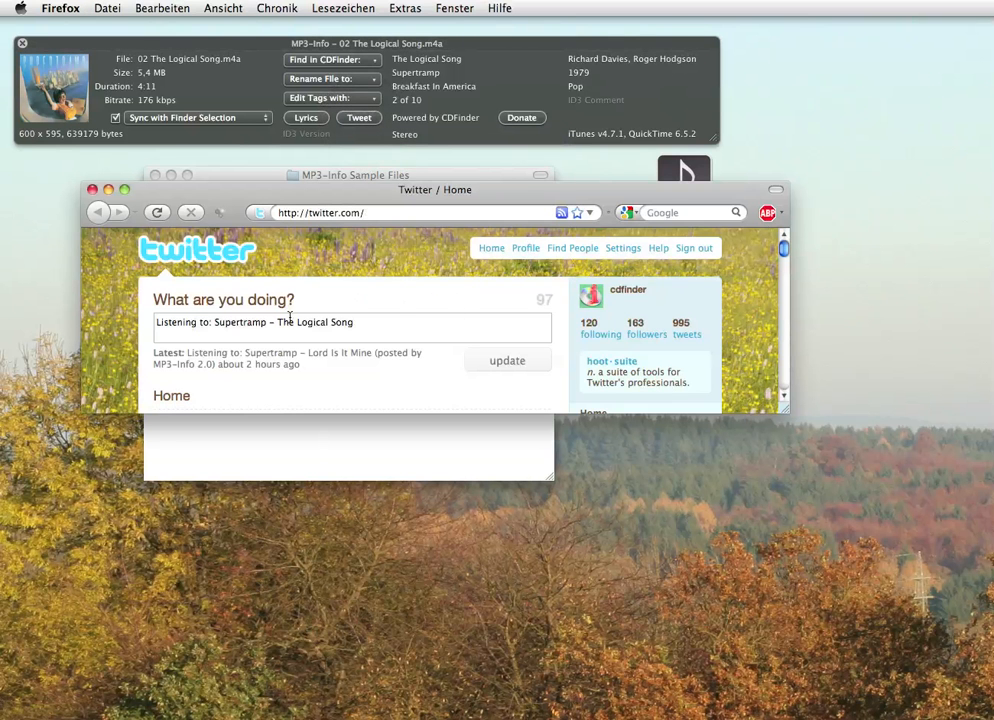
{"action": "left_click", "coordinate": [506, 360]}
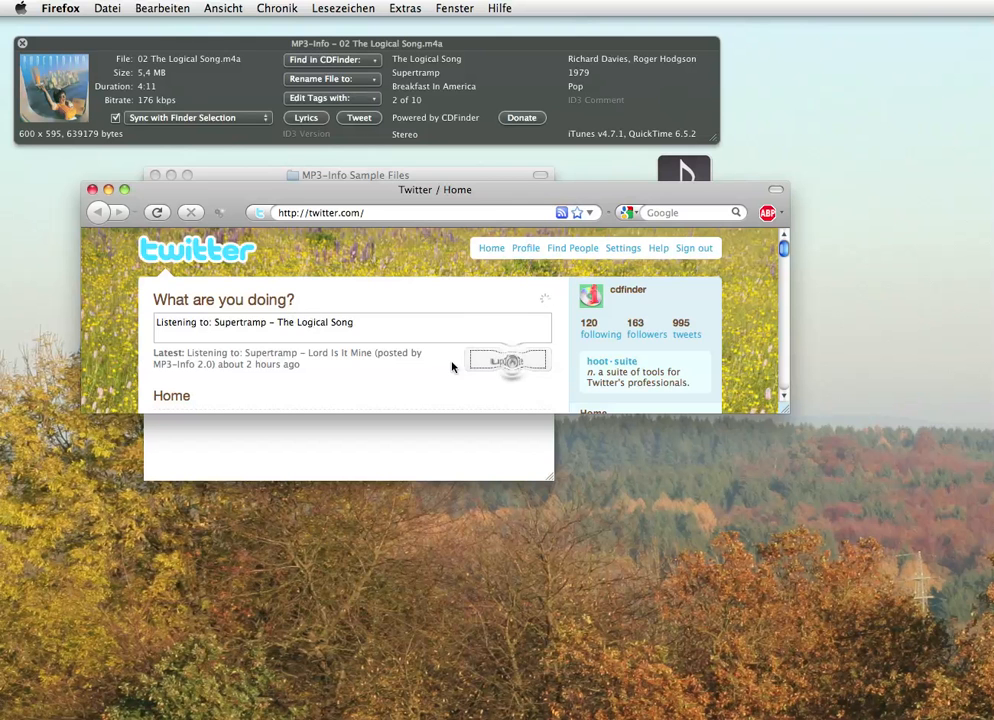
{"action": "left_click", "coordinate": [506, 360]}
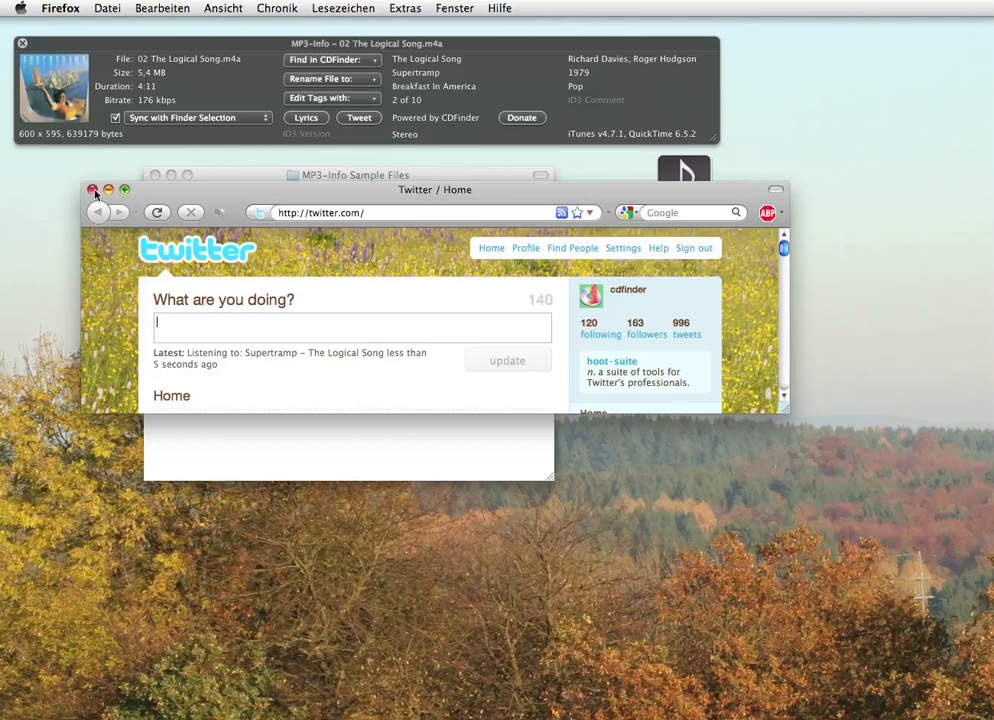
{"action": "left_click", "coordinate": [92, 190]}
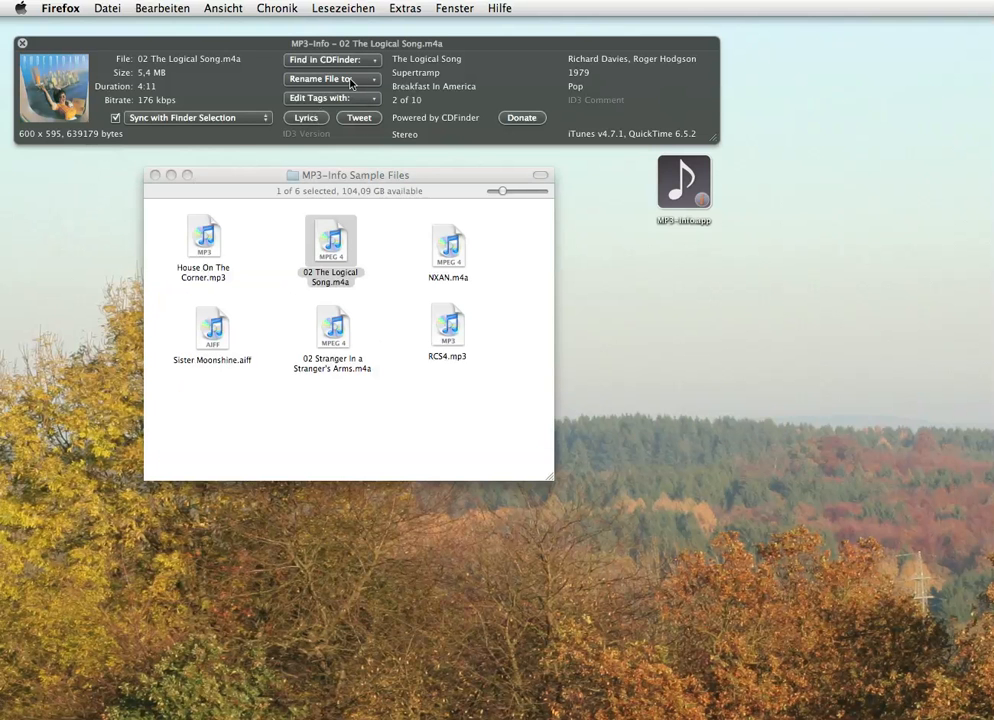
{"action": "mouse_move", "coordinate": [256, 128]}
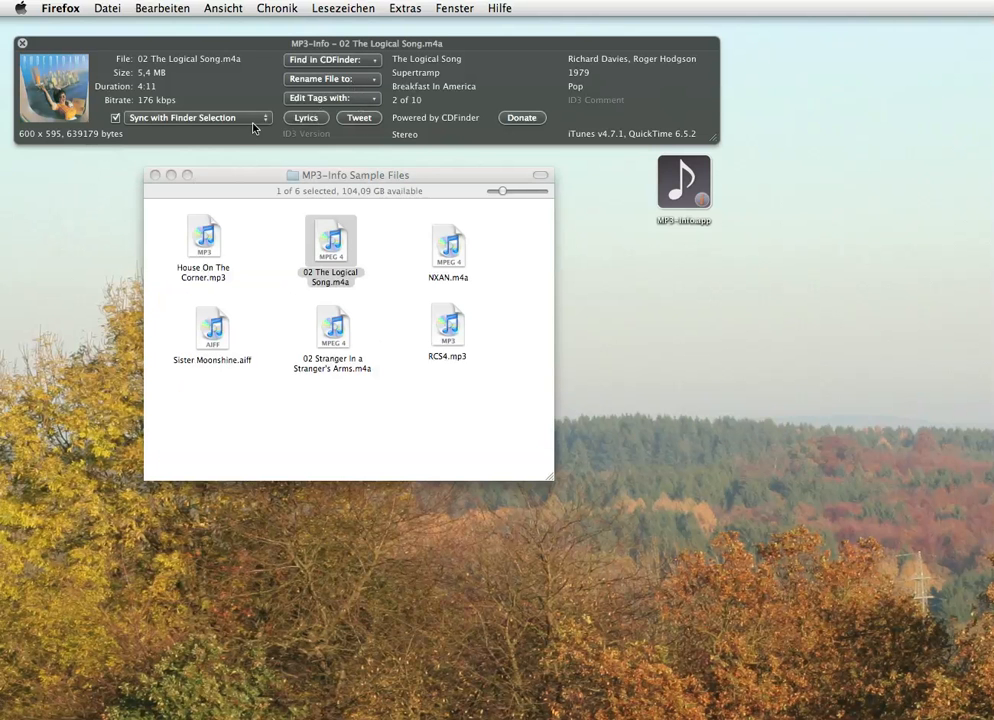
Switch MP3-Info to sync with the iTunes selection.
{"action": "left_click", "coordinate": [196, 118]}
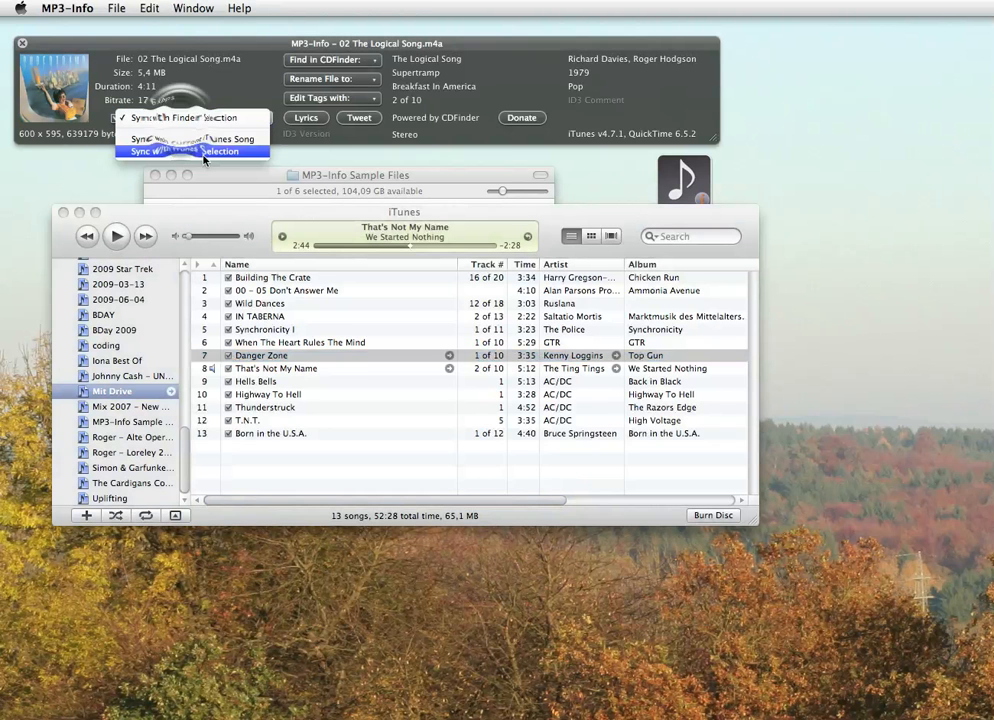
{"action": "mouse_move", "coordinate": [192, 140]}
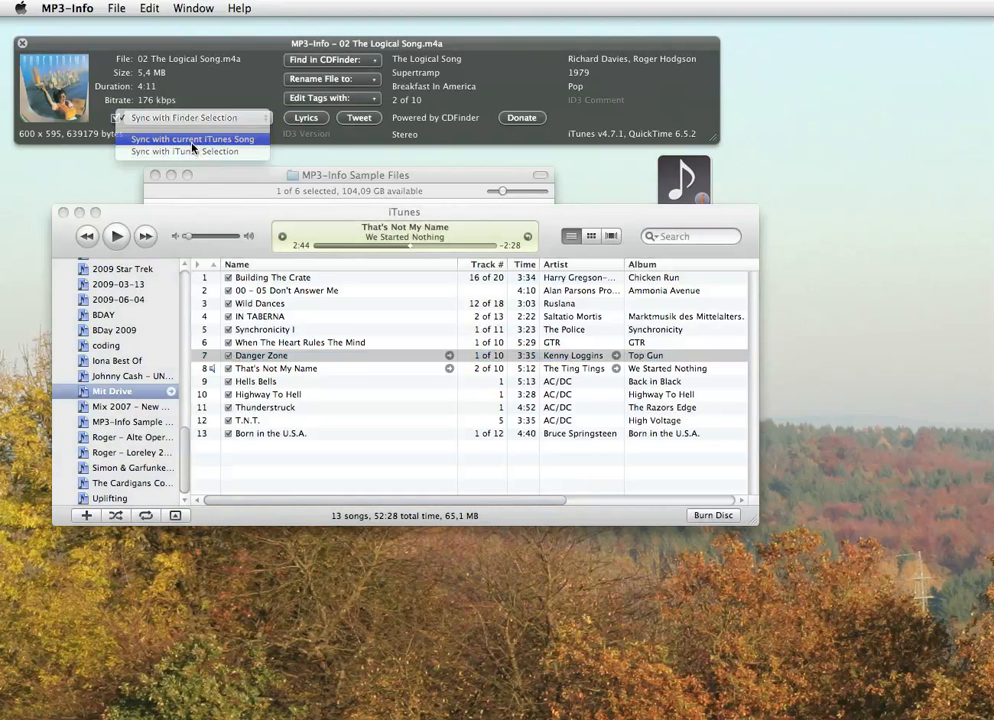
{"action": "left_click", "coordinate": [192, 140]}
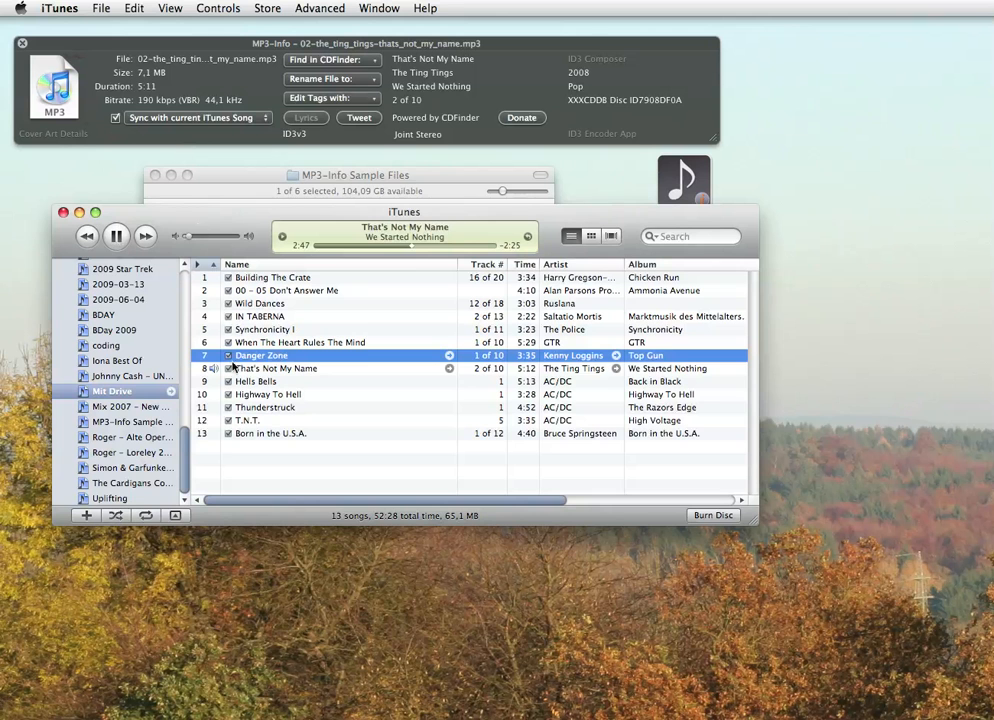
{"action": "mouse_move", "coordinate": [204, 128]}
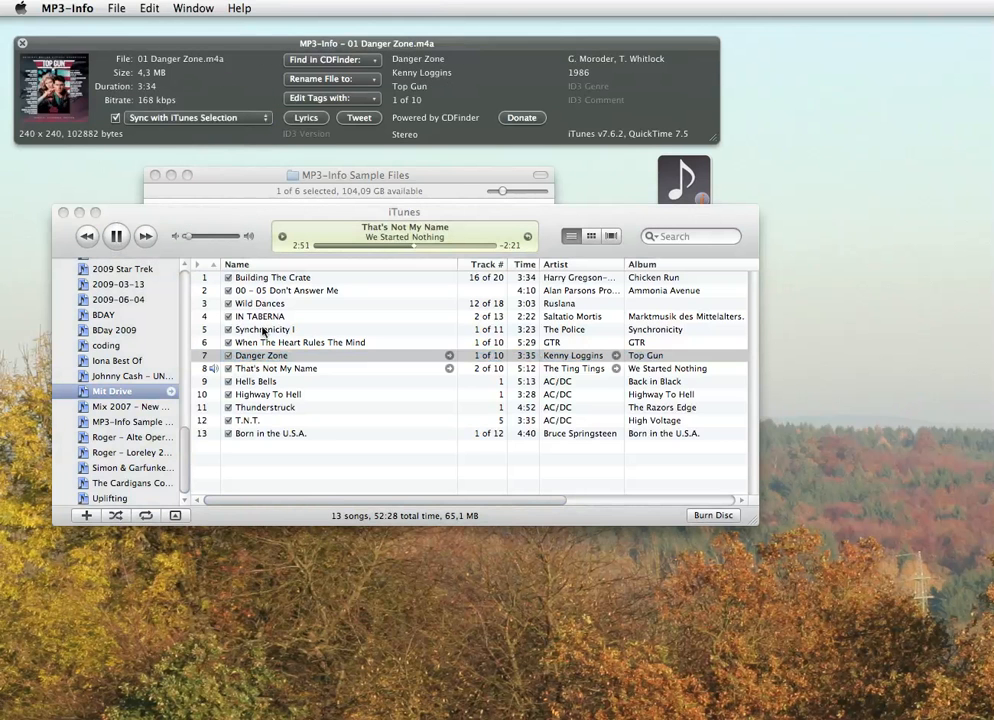
Show tags for Danger Zone, Synchronicity I, Hells Bells and Highway To Hell from iTunes.
{"action": "left_click", "coordinate": [260, 356]}
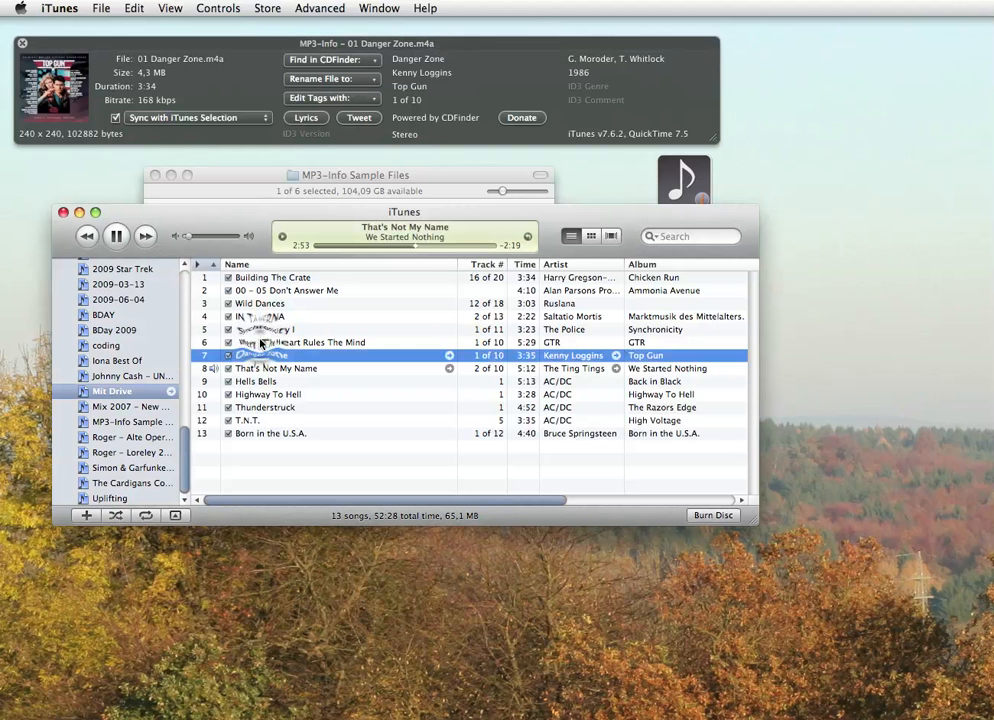
{"action": "left_click", "coordinate": [270, 328]}
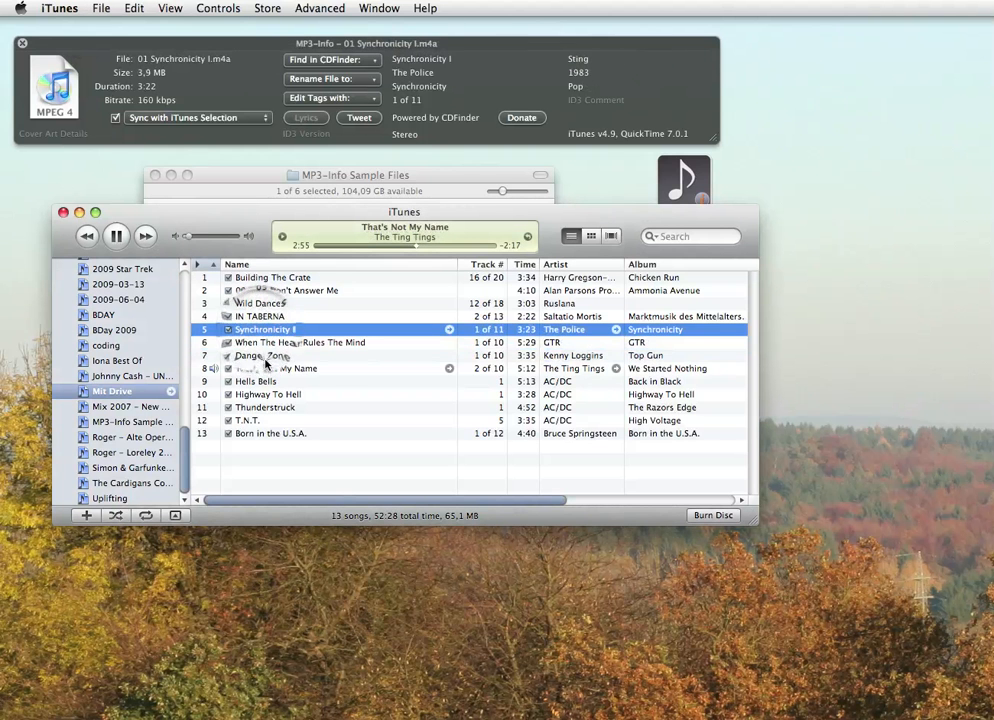
{"action": "left_click", "coordinate": [256, 380]}
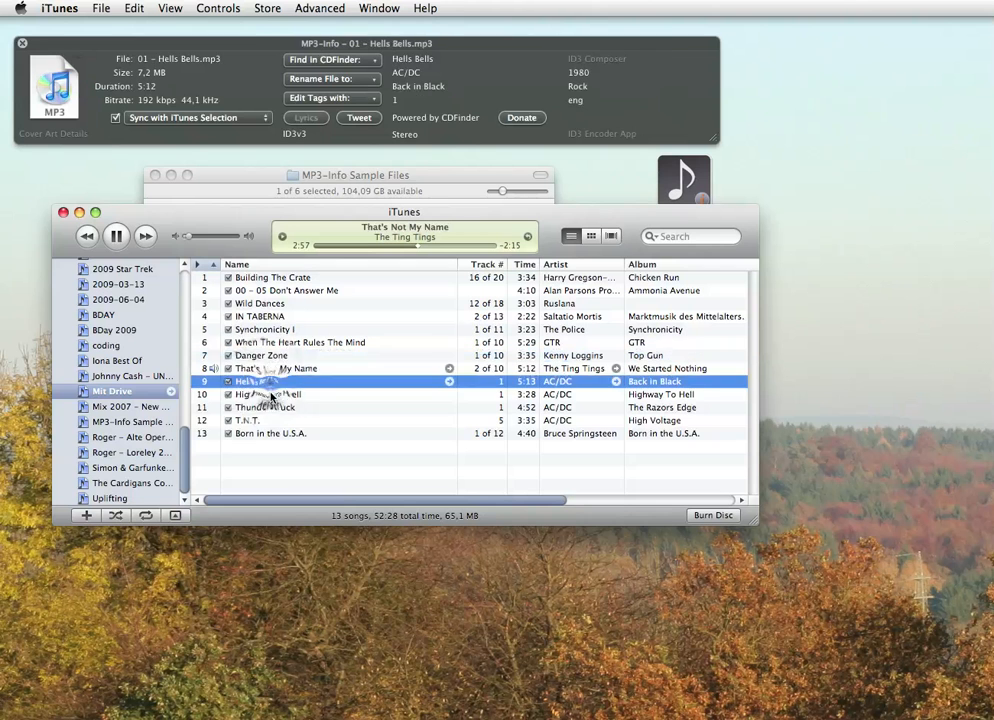
{"action": "left_click", "coordinate": [268, 394]}
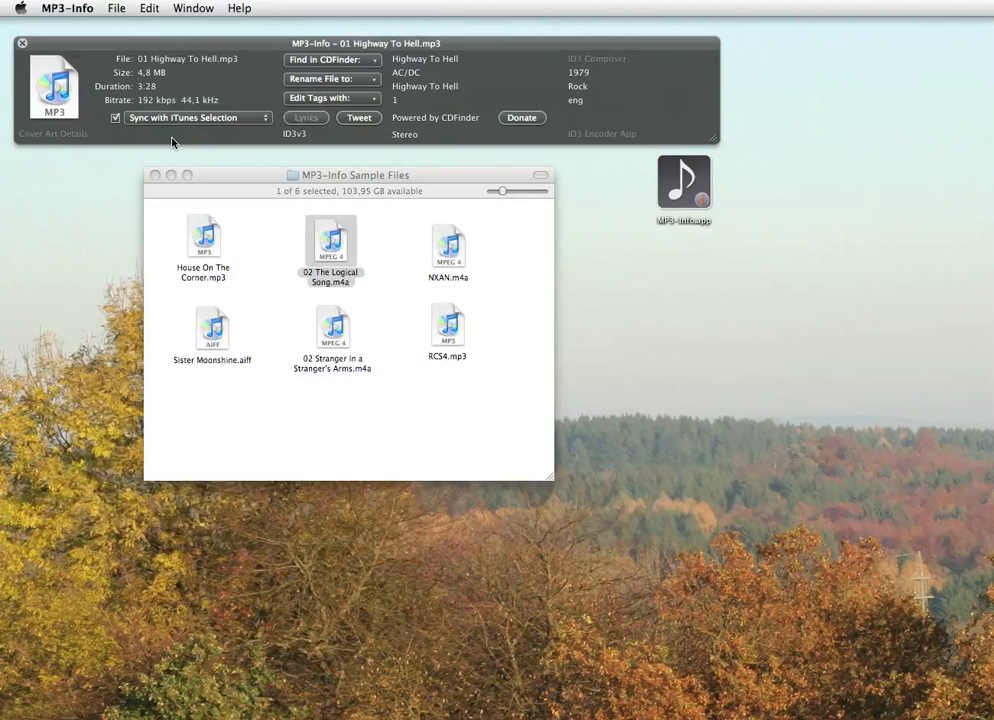
Sync with Finder again, select 02 The Logical Song.m4a and look it up in CDFinder.
{"action": "left_click", "coordinate": [196, 116]}
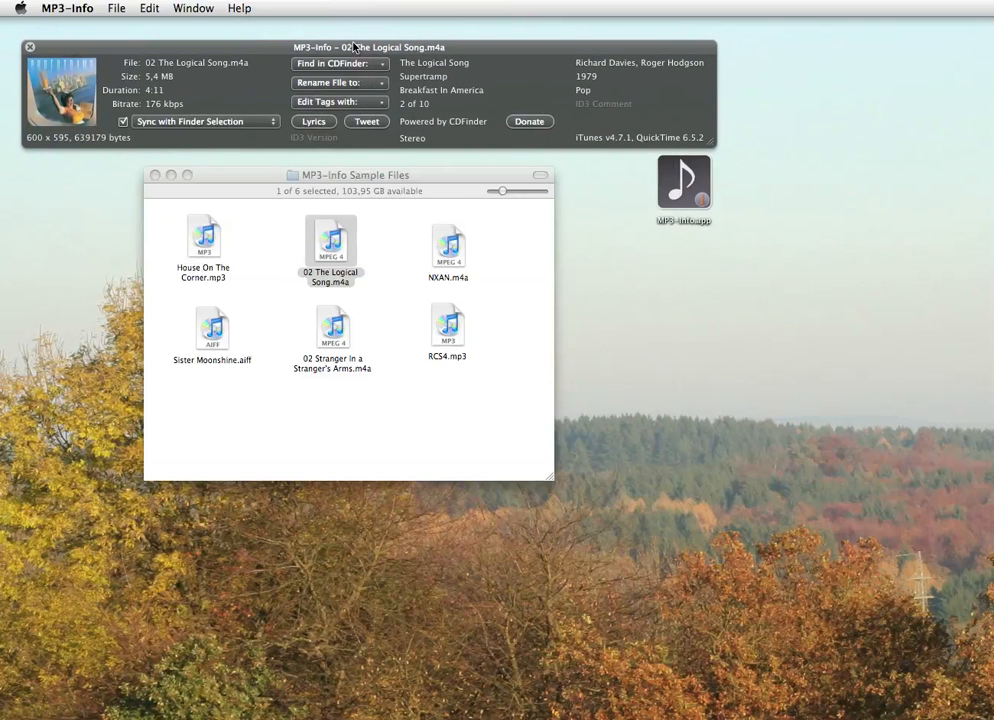
{"action": "mouse_move", "coordinate": [264, 450]}
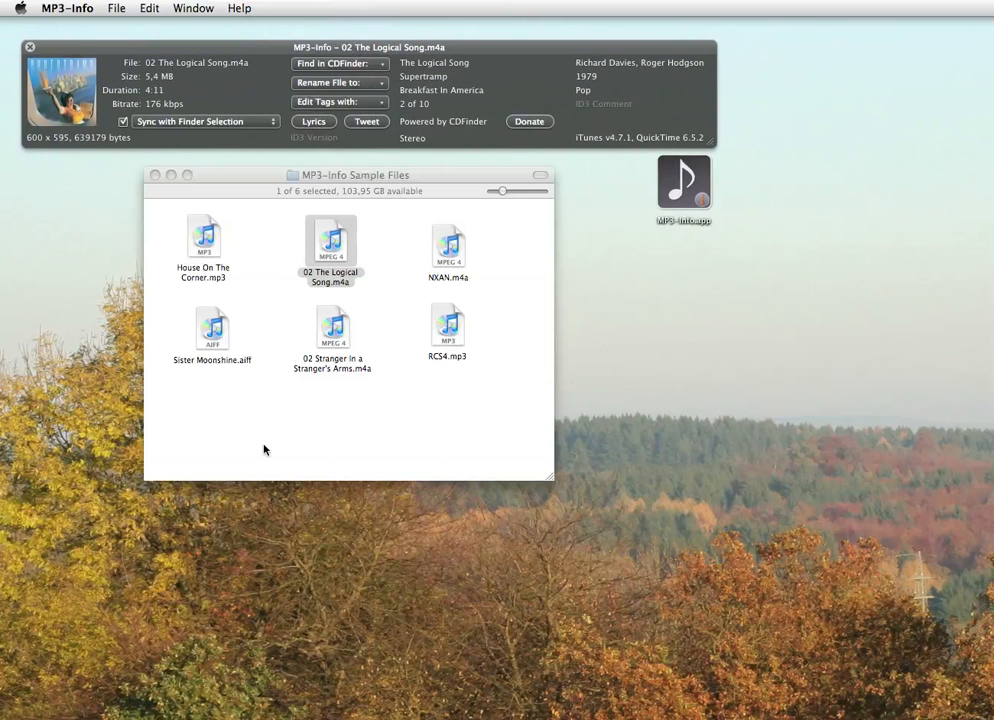
{"action": "left_click", "coordinate": [330, 242]}
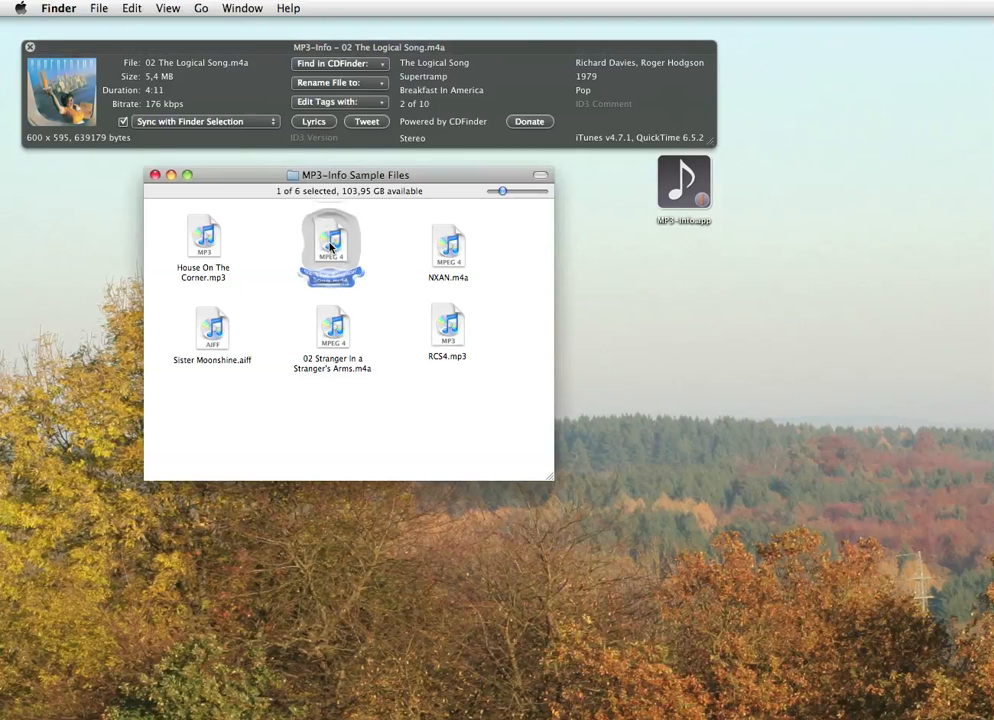
{"action": "left_click", "coordinate": [332, 244]}
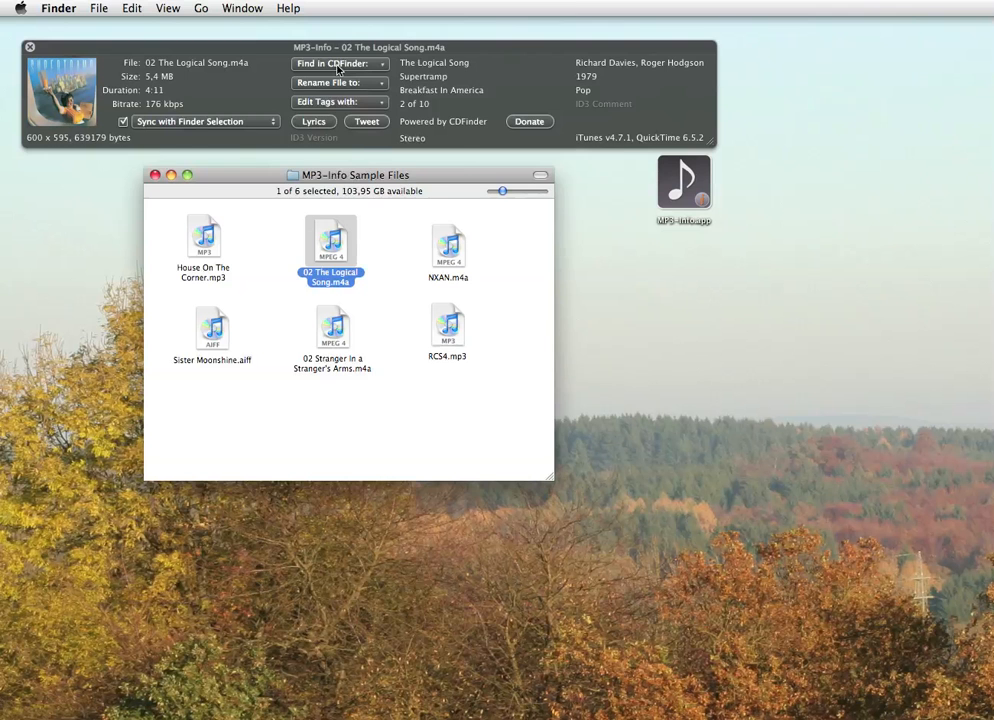
{"action": "left_click", "coordinate": [340, 62]}
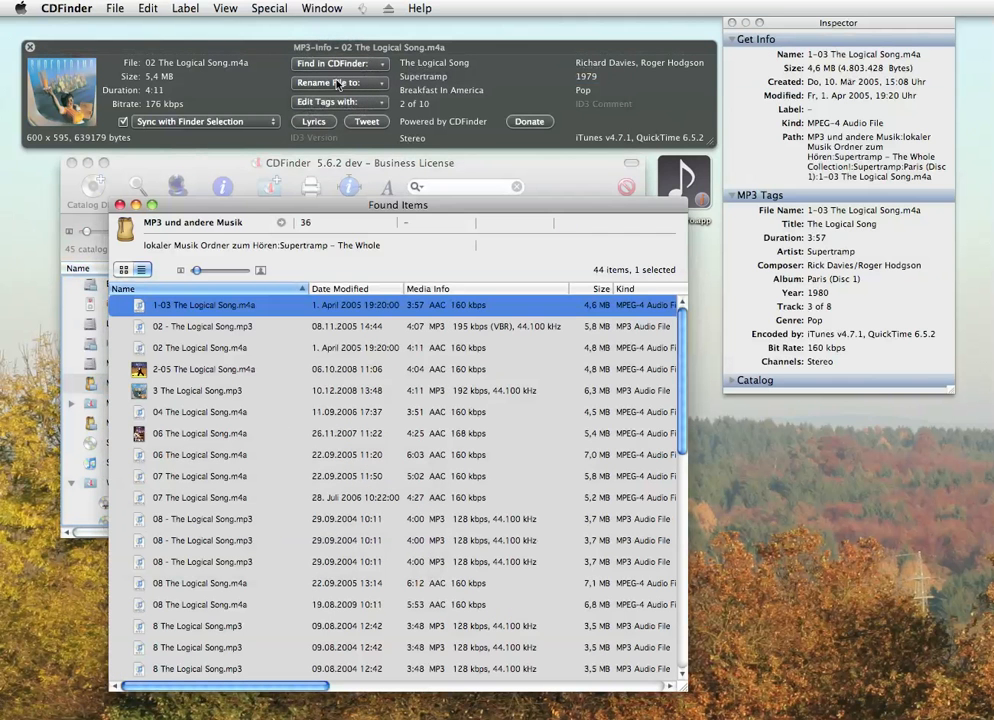
{"action": "mouse_move", "coordinate": [608, 274]}
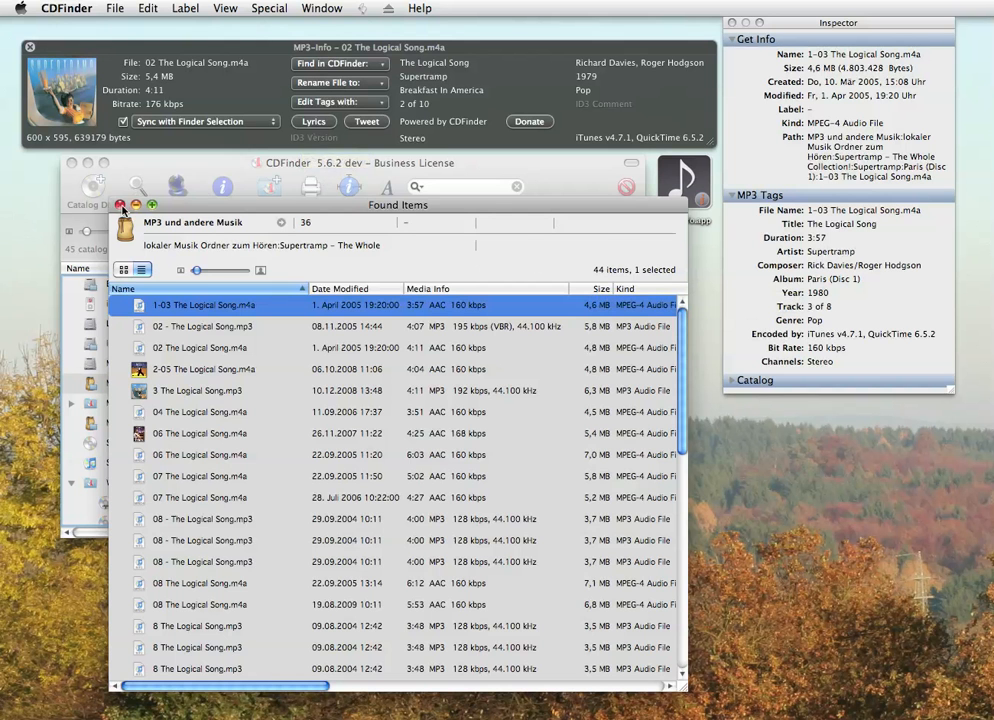
Search CDFinder for all Supertramp songs and all songs from 1979, browsing the found items.
{"action": "left_click", "coordinate": [340, 62]}
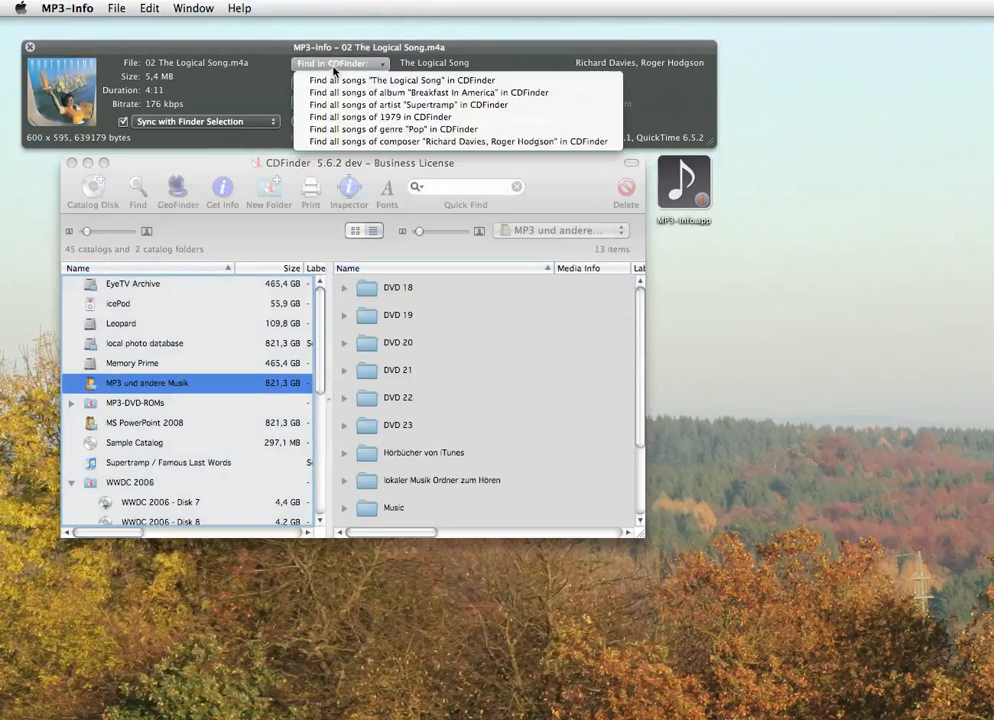
{"action": "mouse_move", "coordinate": [412, 104]}
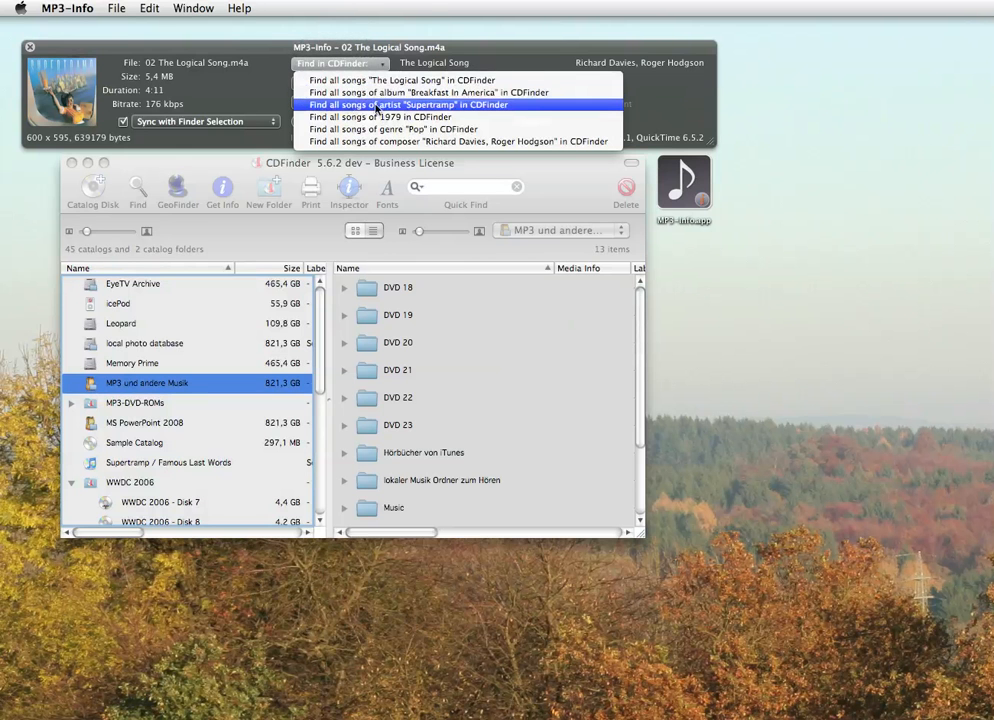
{"action": "left_click", "coordinate": [410, 104]}
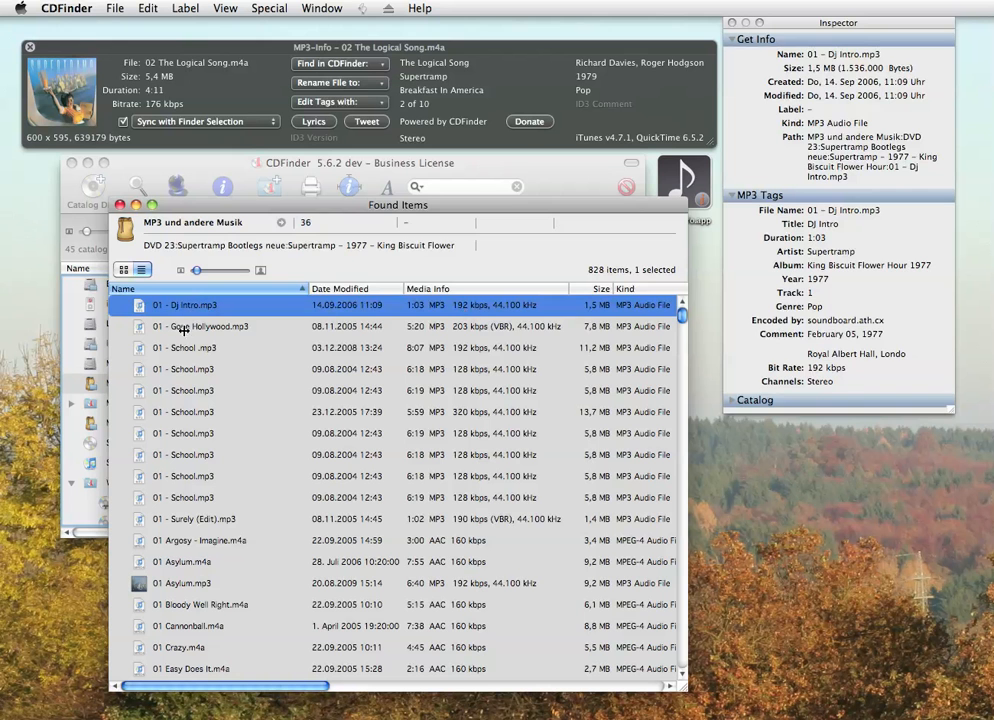
{"action": "left_click", "coordinate": [184, 348]}
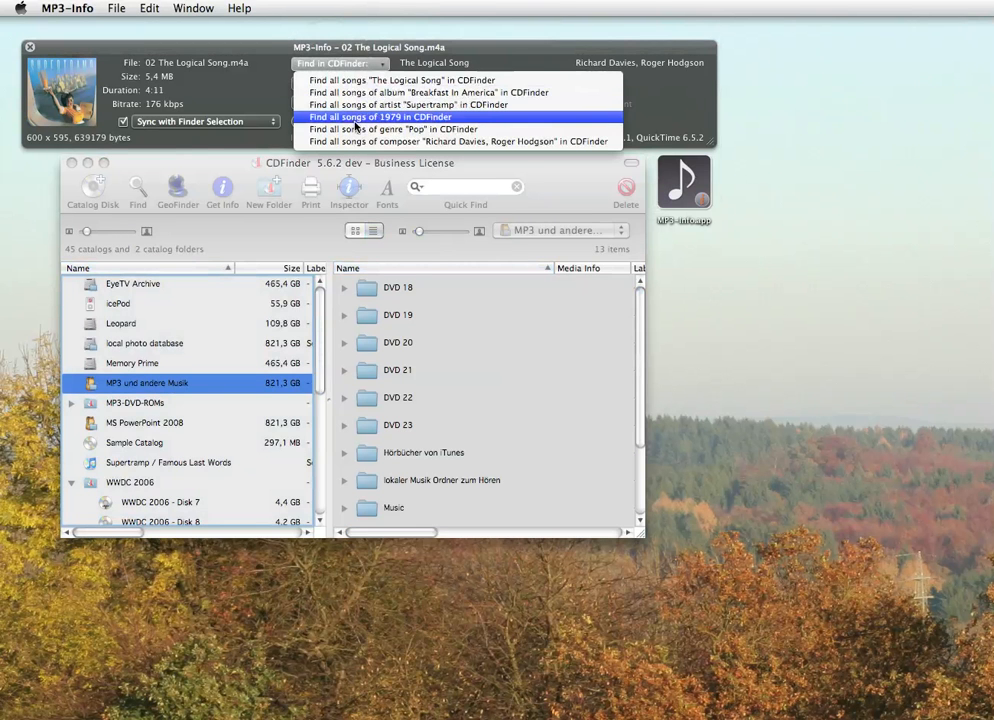
{"action": "left_click", "coordinate": [380, 116]}
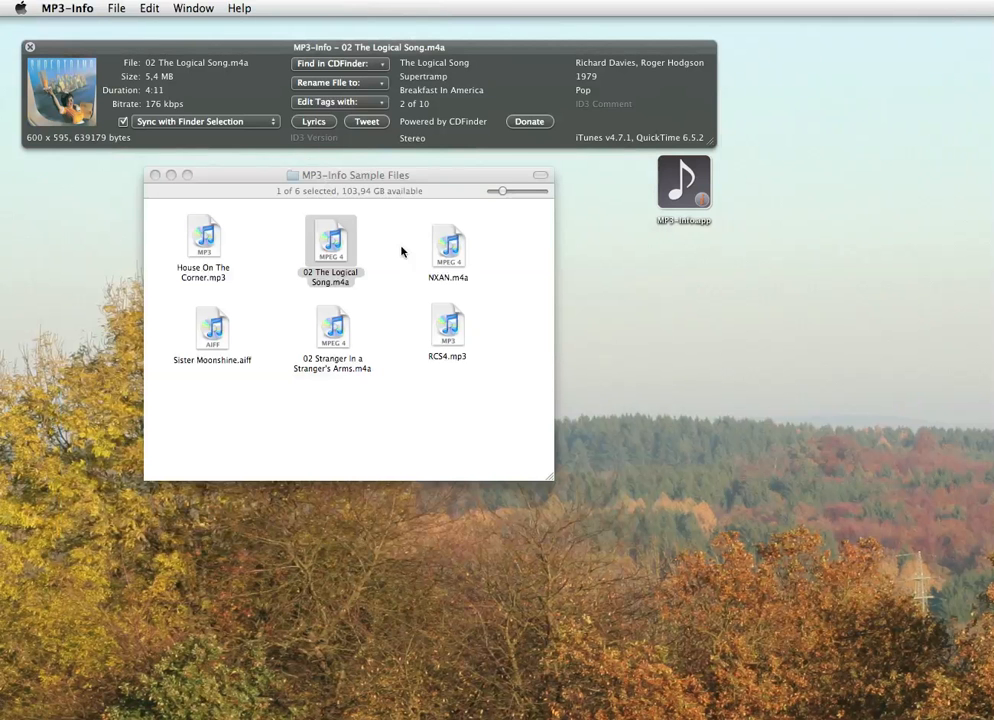
Rename NXAN.m4a to Supertramp – Breakfast In America – Lord Is It Mine.m4a via the Artist – Album – Title pattern.
{"action": "left_click", "coordinate": [448, 244]}
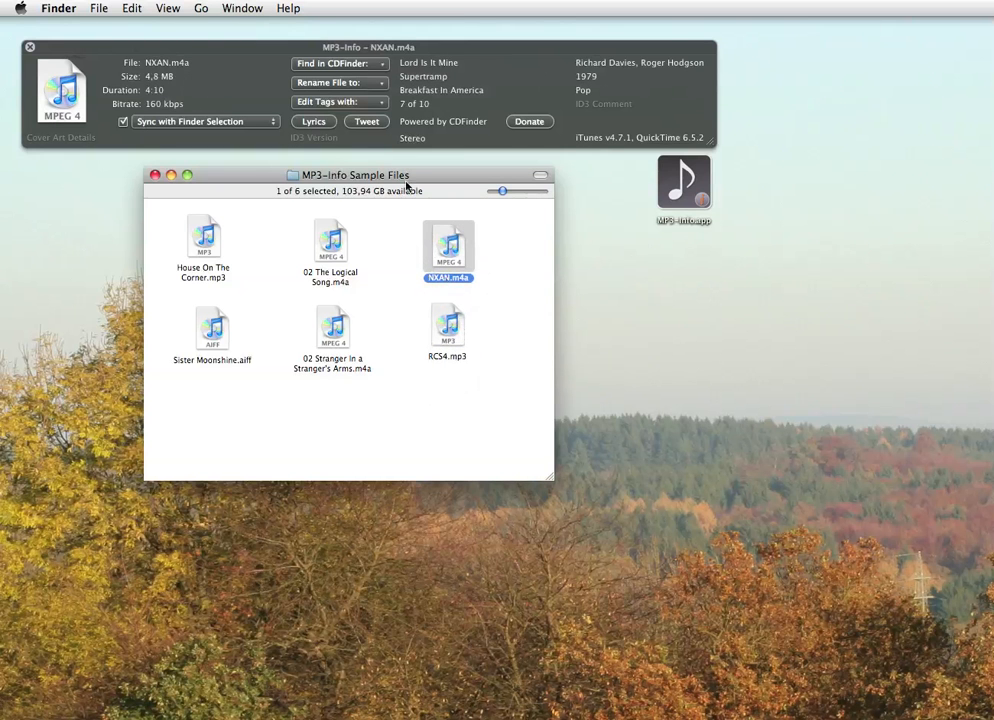
{"action": "left_click", "coordinate": [340, 82]}
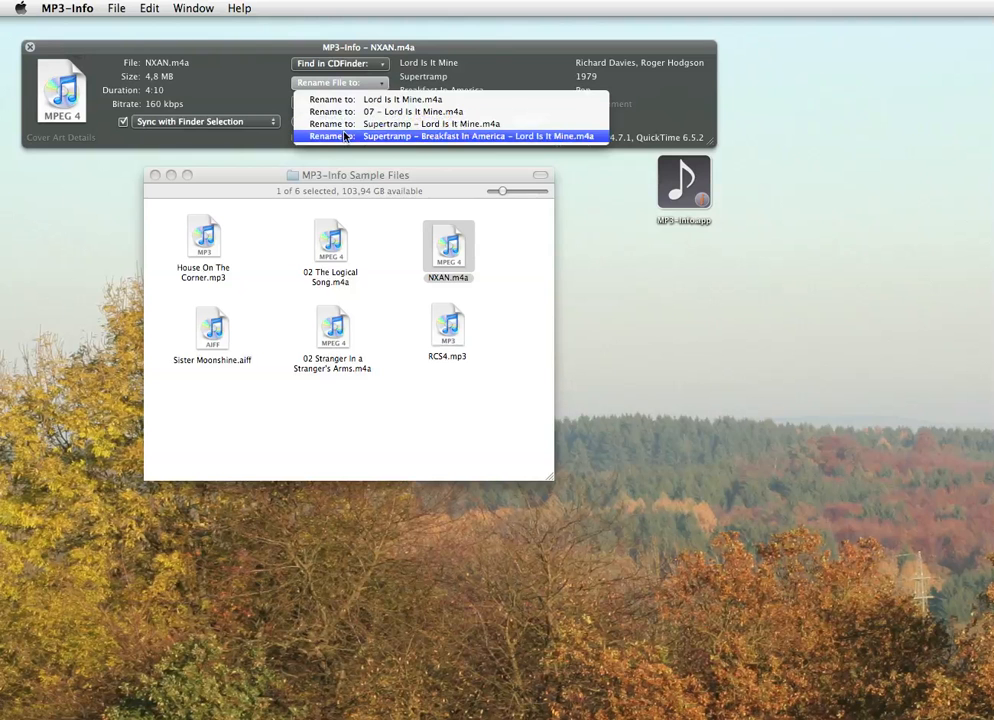
{"action": "left_click", "coordinate": [480, 136]}
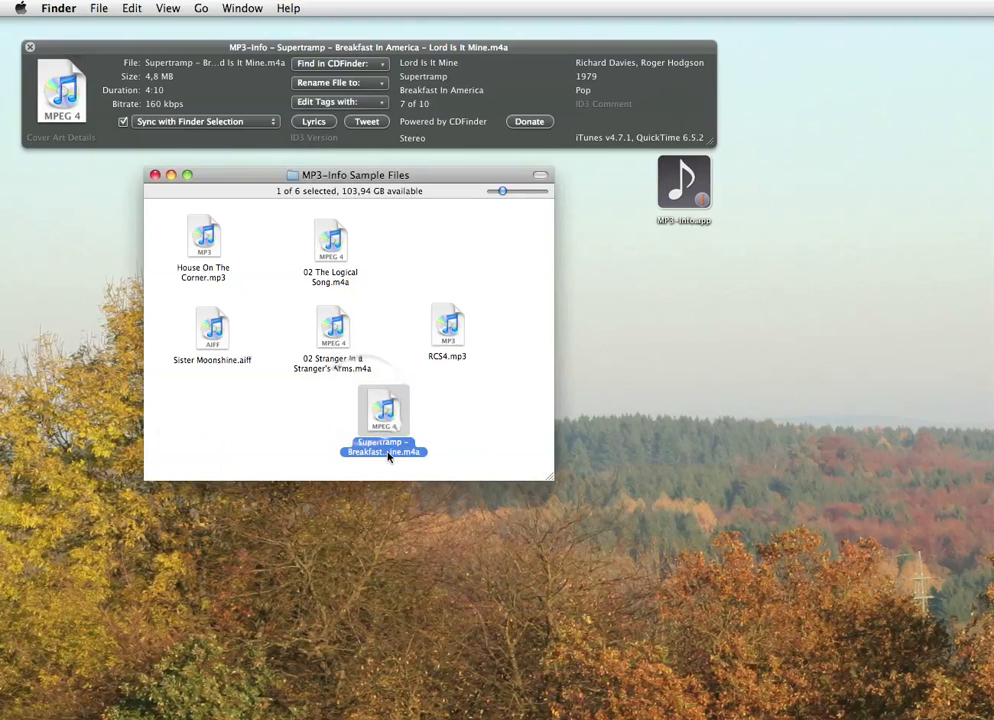
{"action": "mouse_move", "coordinate": [384, 450]}
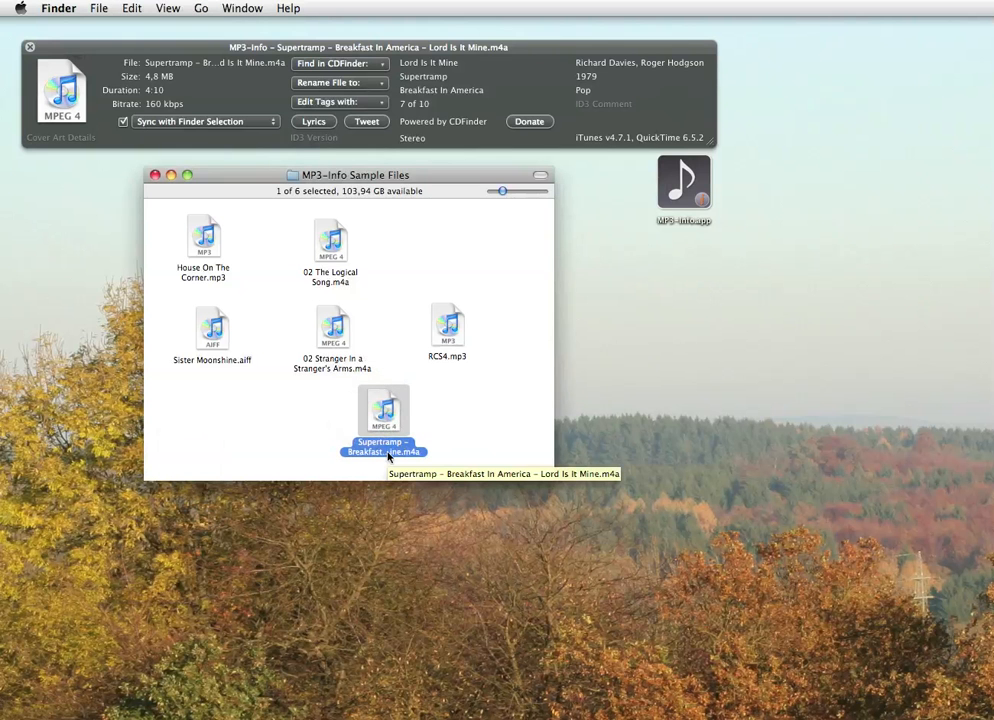
{"action": "mouse_move", "coordinate": [388, 256]}
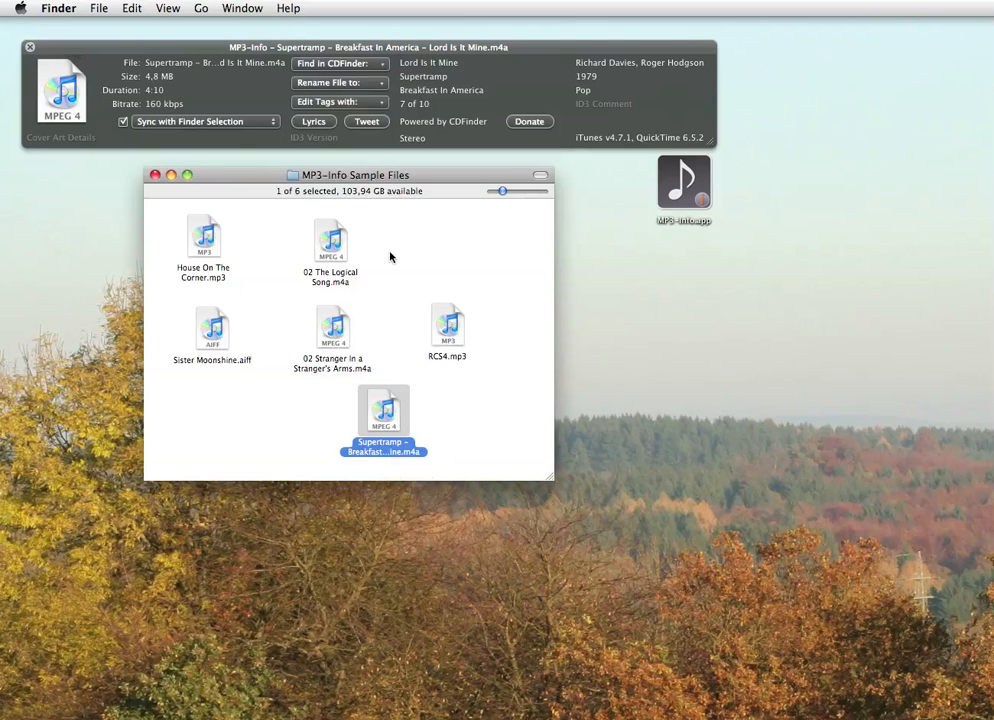
{"action": "mouse_move", "coordinate": [460, 344]}
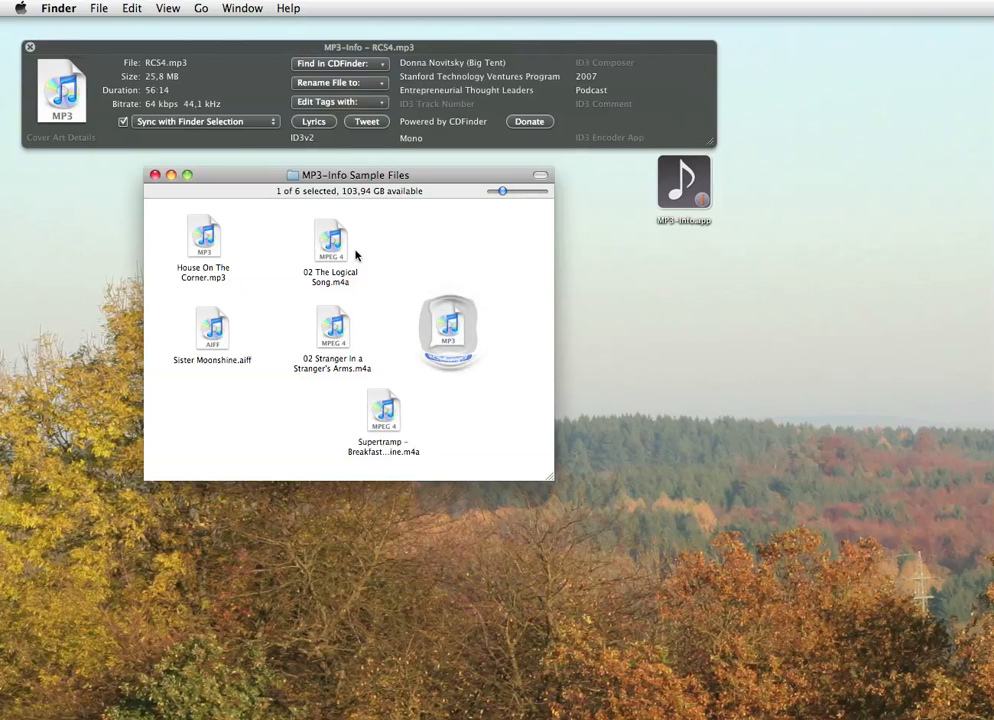
Open House On The Corner.mp3 for tag editing in MP3 ID3X.
{"action": "left_click", "coordinate": [204, 240]}
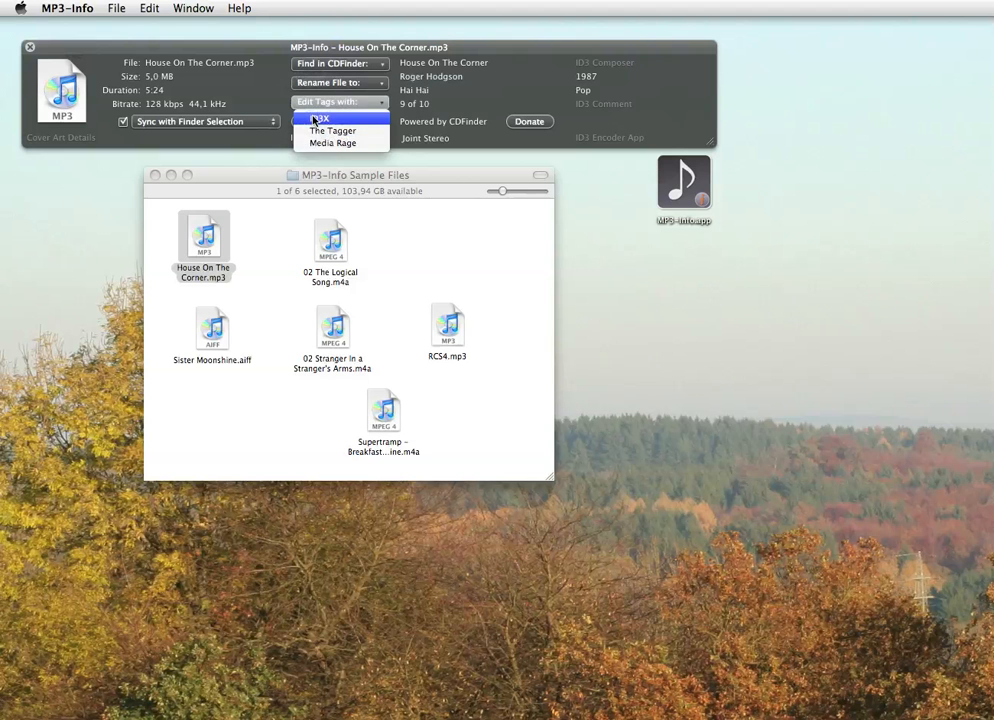
{"action": "left_click", "coordinate": [318, 118]}
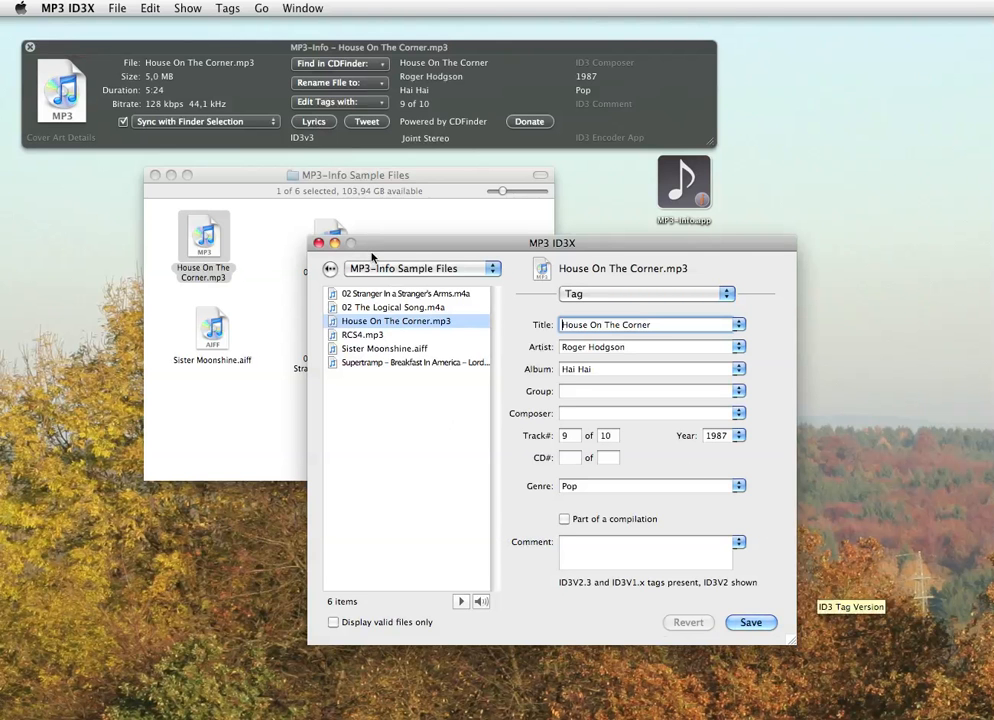
{"action": "mouse_move", "coordinate": [688, 560]}
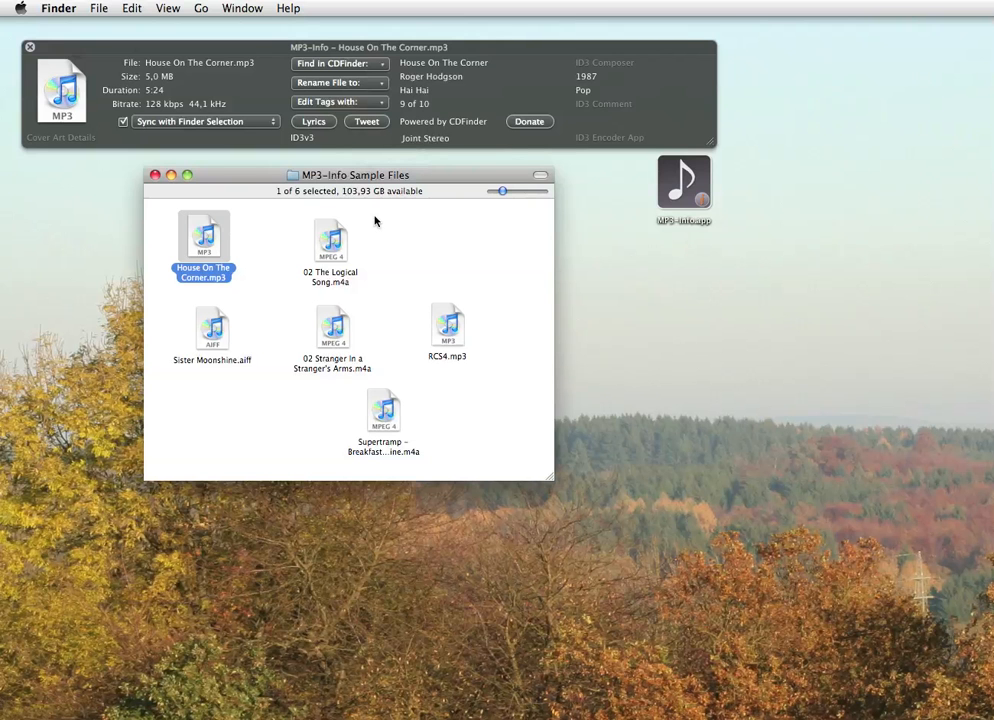
Select Sister Moonshine.aiff so MP3-Info shows its tags and Take The Long Way Home artwork.
{"action": "left_click", "coordinate": [212, 330]}
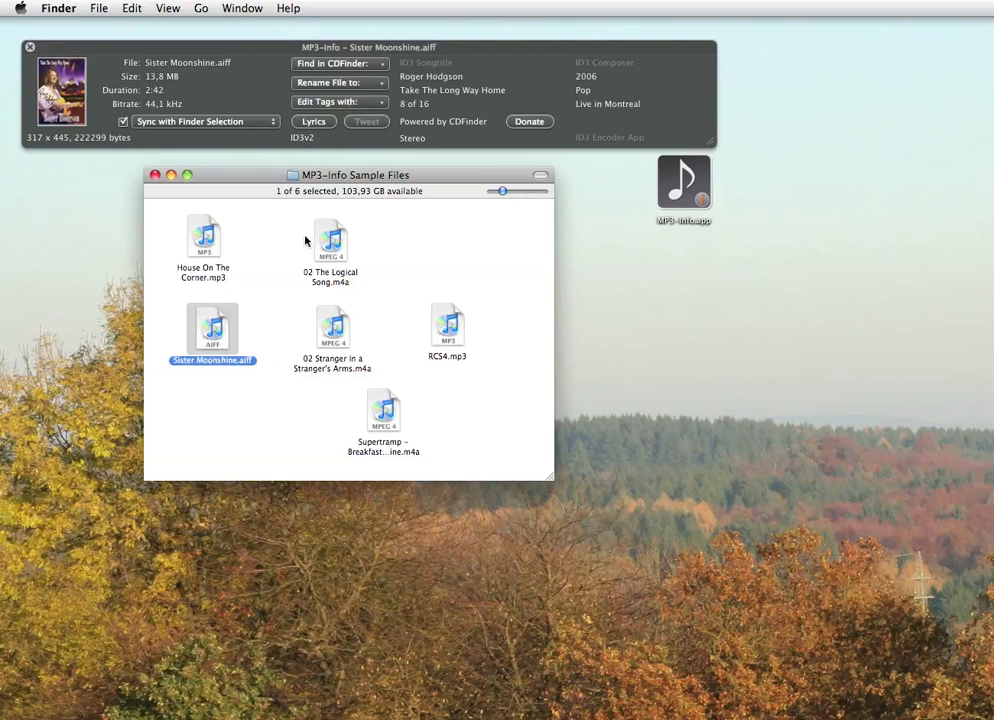
{"action": "mouse_move", "coordinate": [232, 186]}
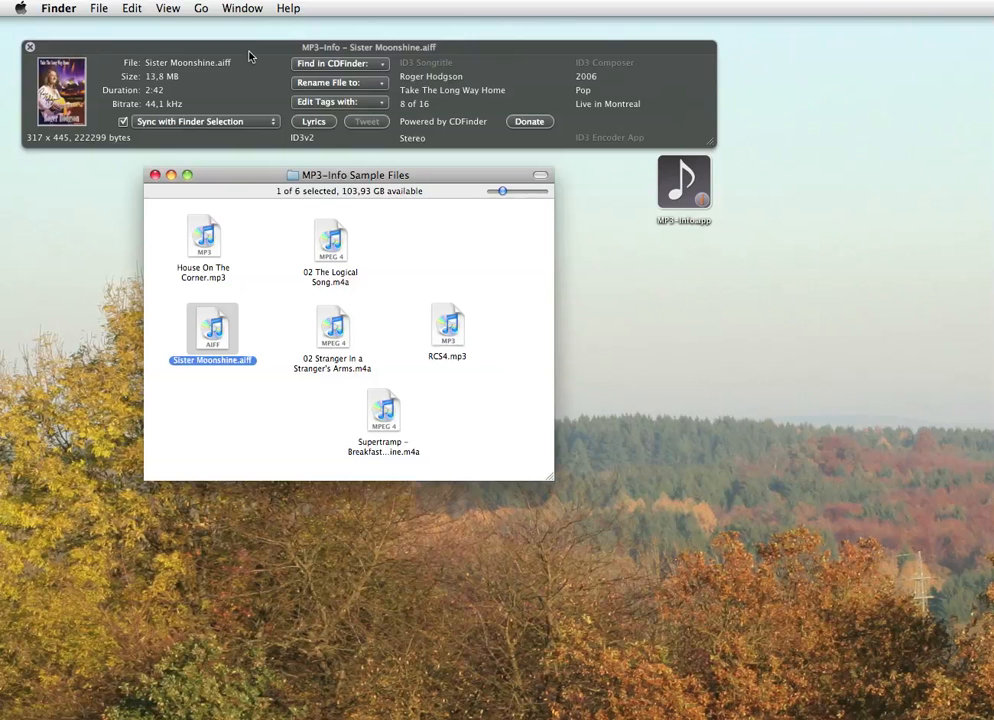
{"action": "mouse_move", "coordinate": [62, 110]}
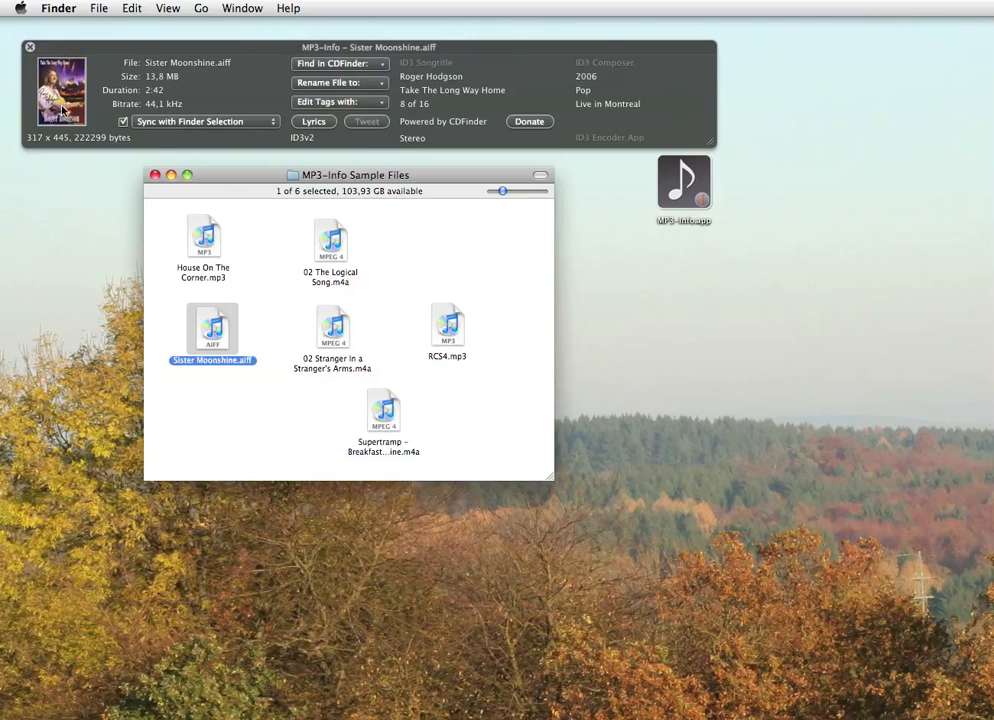
{"action": "mouse_move", "coordinate": [532, 58]}
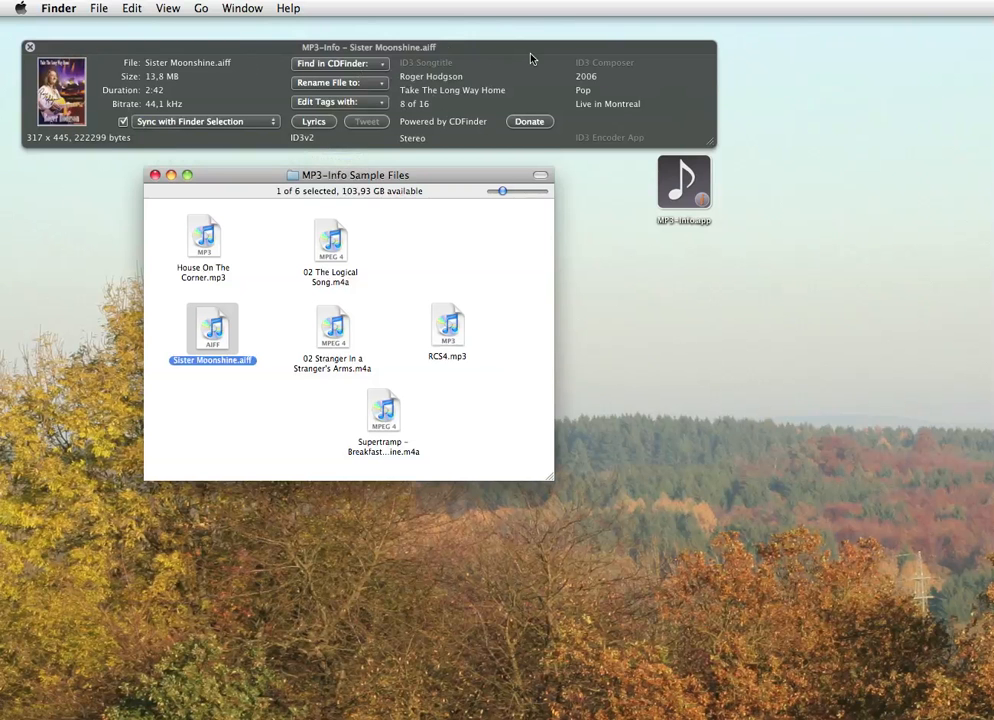
{"action": "mouse_move", "coordinate": [632, 134]}
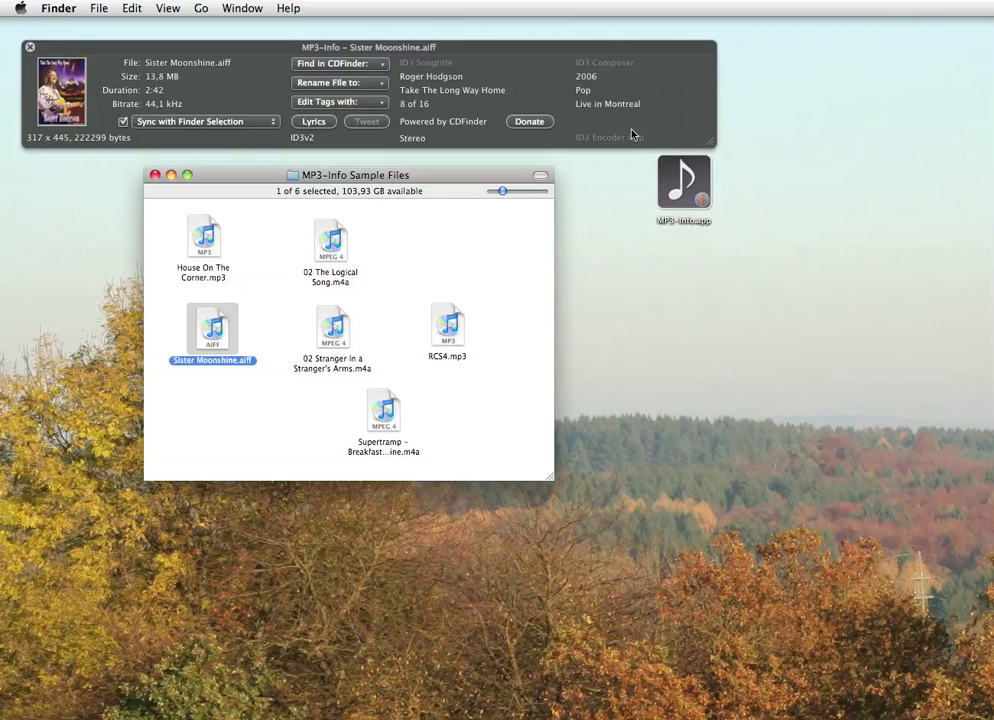
{"action": "mouse_move", "coordinate": [632, 132]}
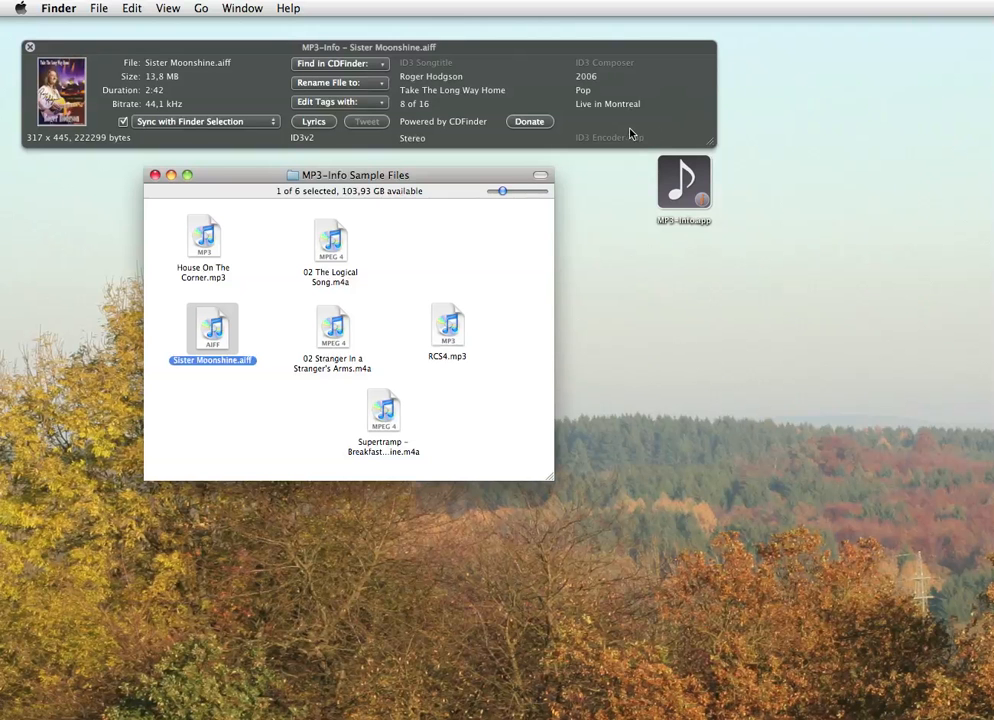